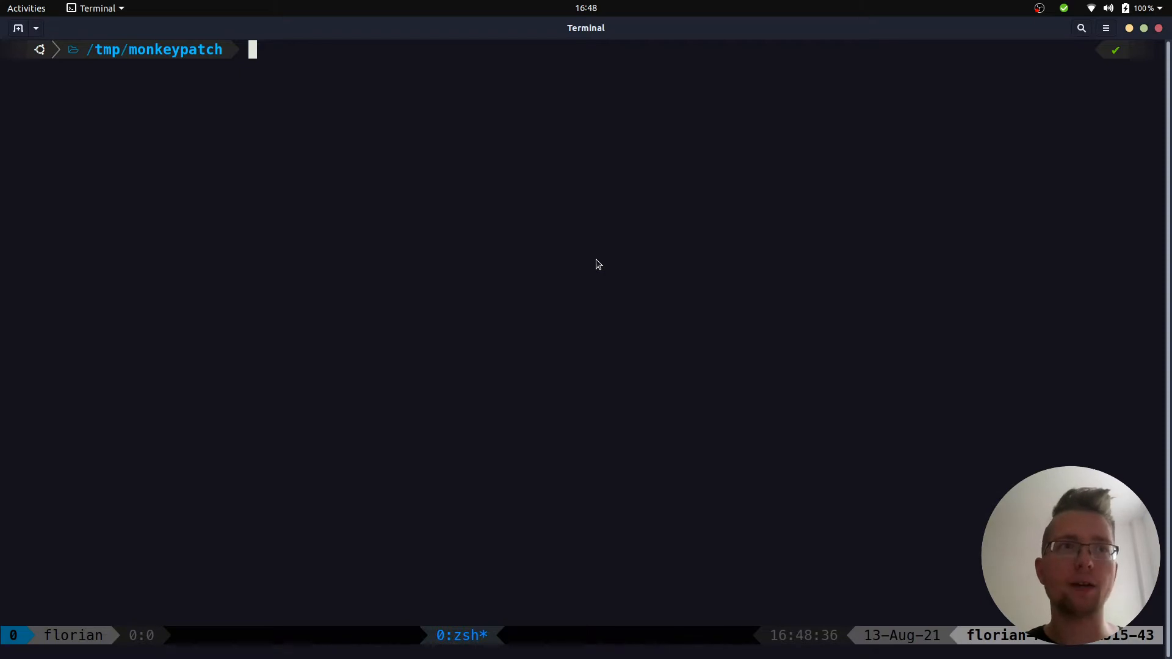
- Define a collect_files(pattern) stub function in pipeline.py
type("tree")
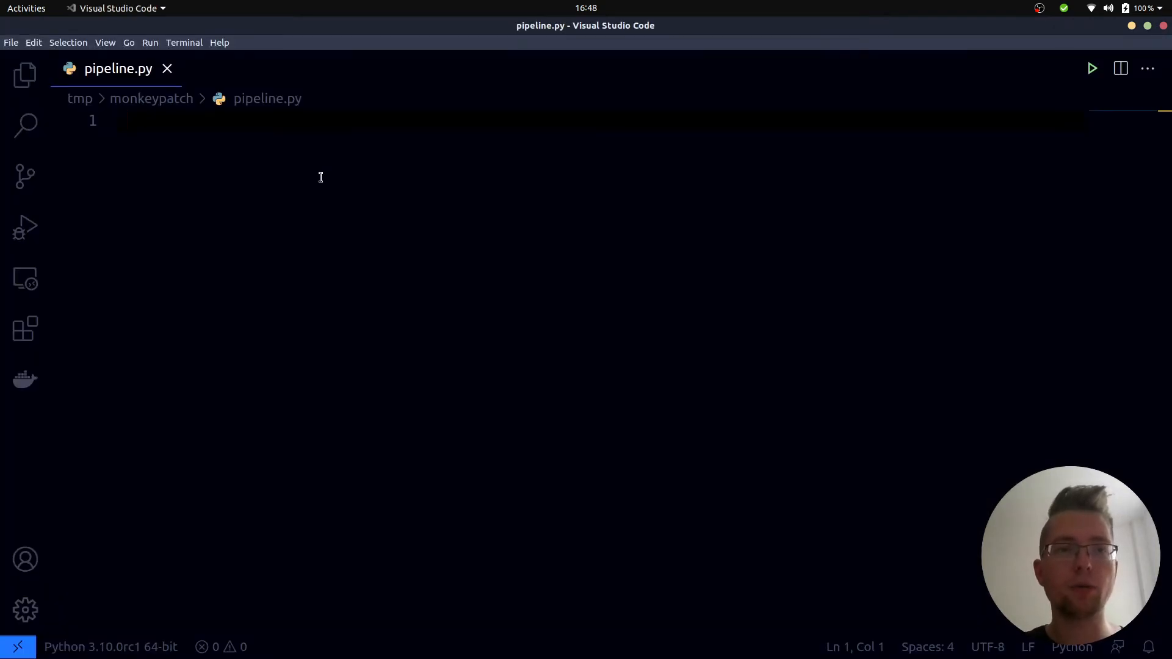
type("def collect_f")
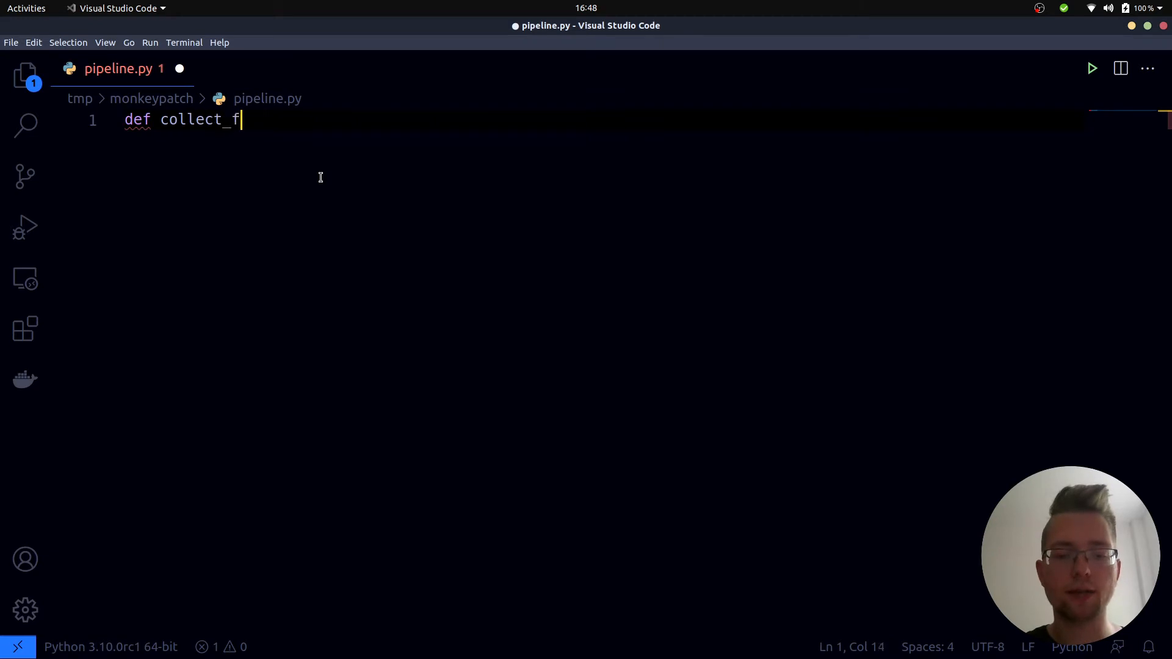
type("iles(")
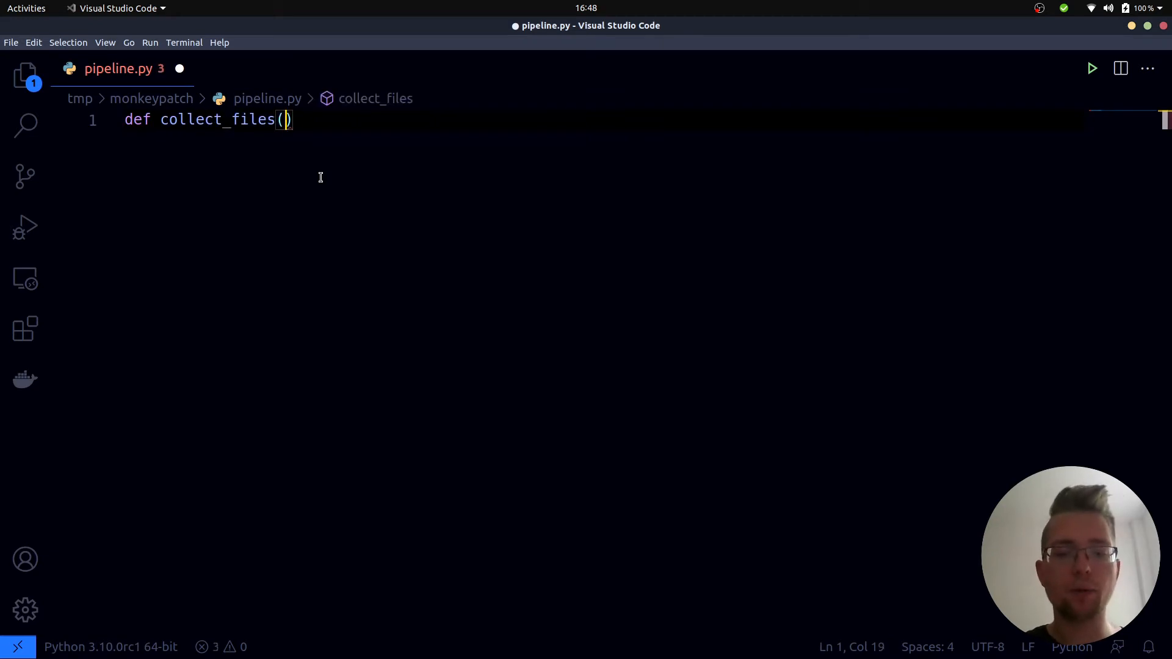
type("pattern")
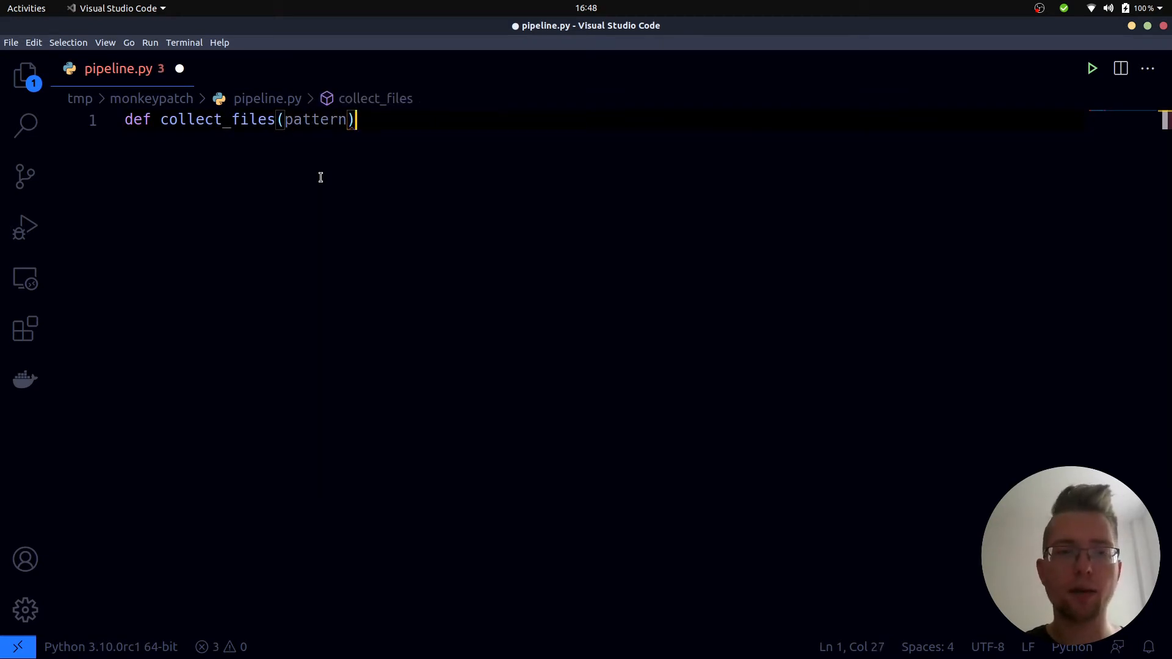
type(":")
type("...")
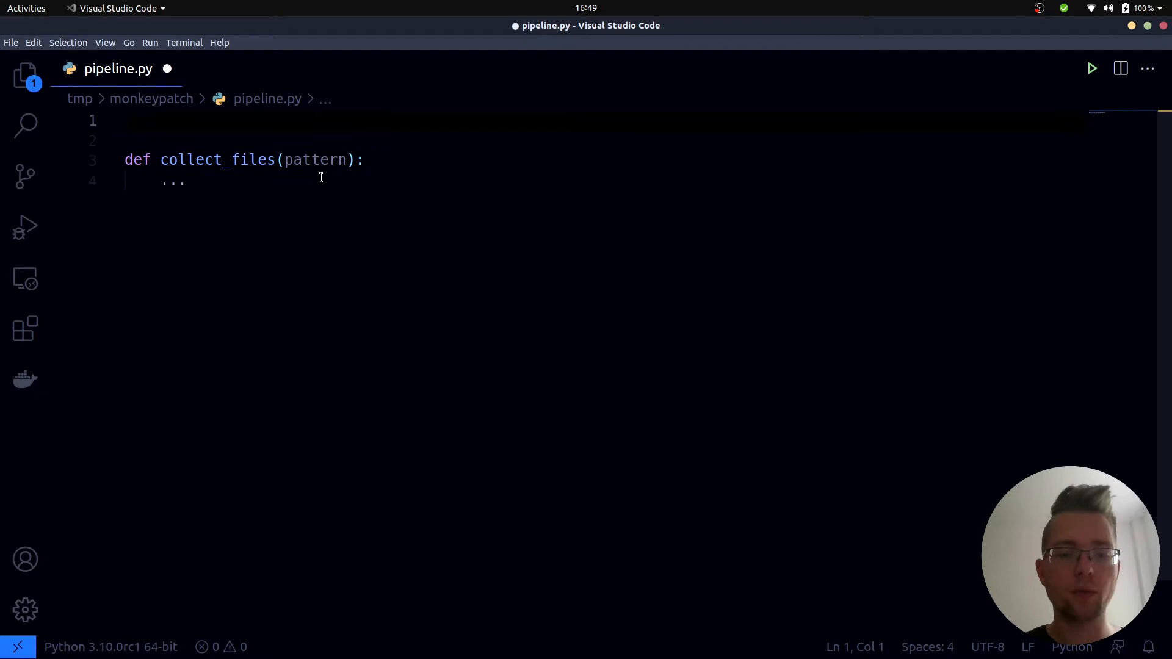
- Add DATA_DIR = Path(__file__).parent / "data" above the function
type("DATA_DIR =")
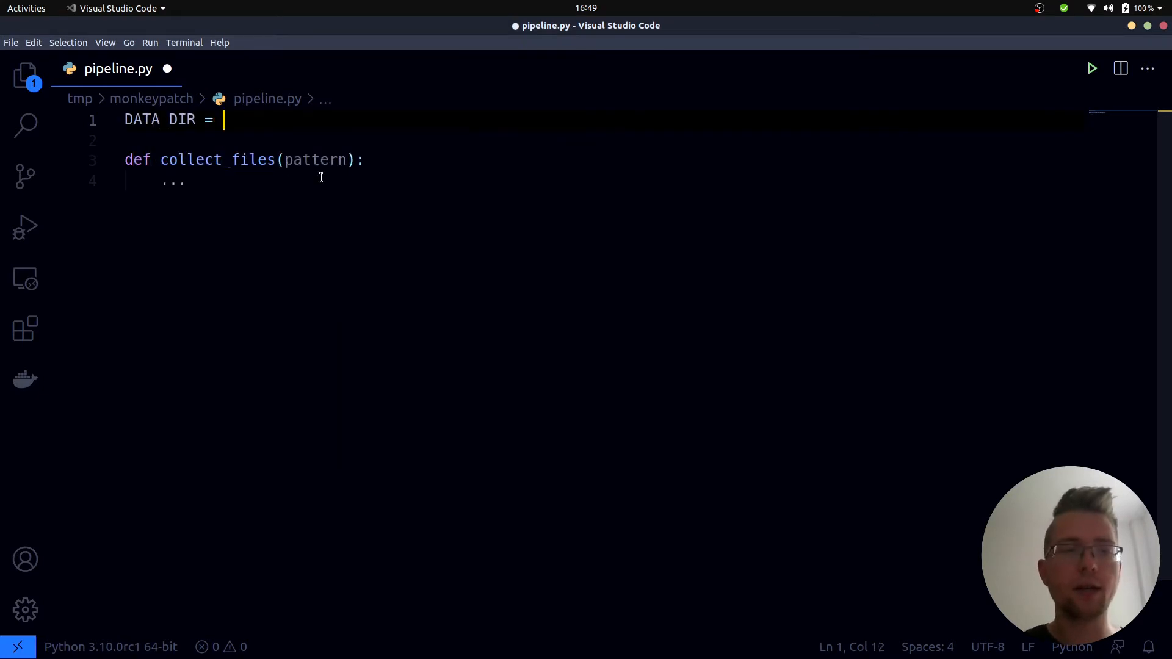
type("Path(")
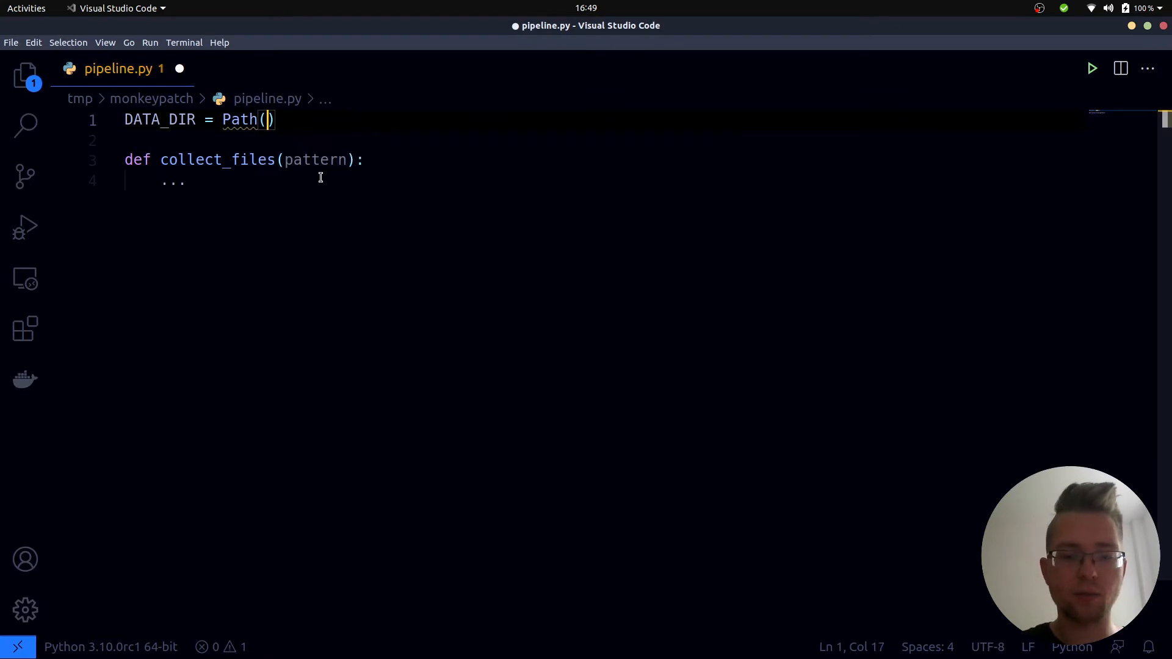
type("__file__")
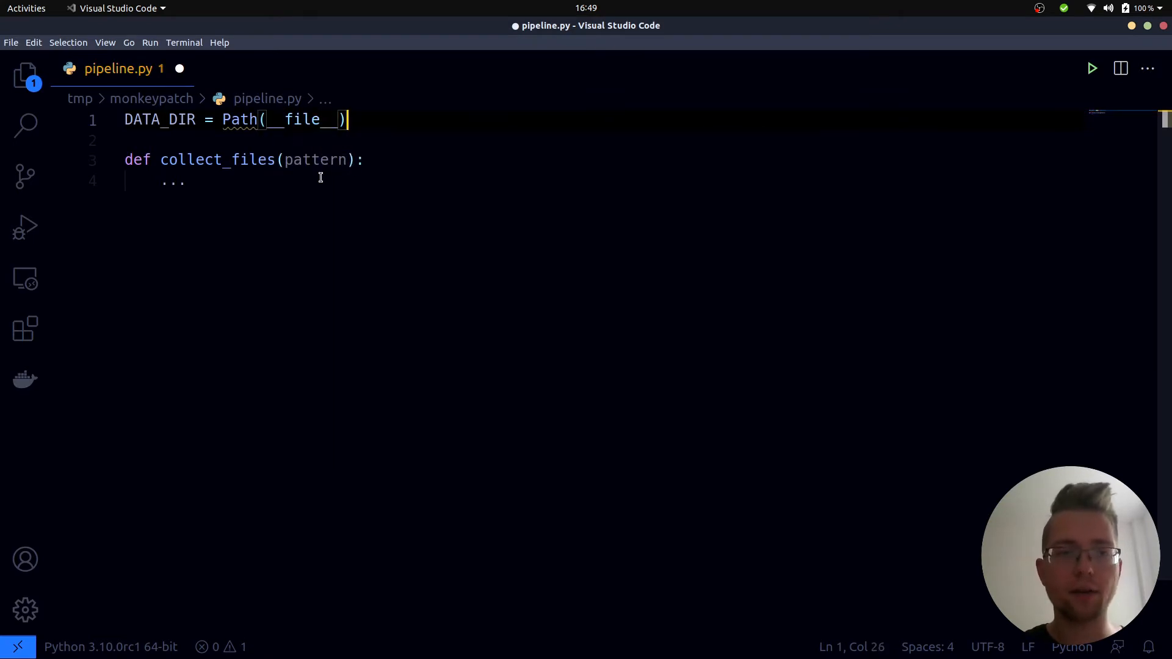
type(".parent")
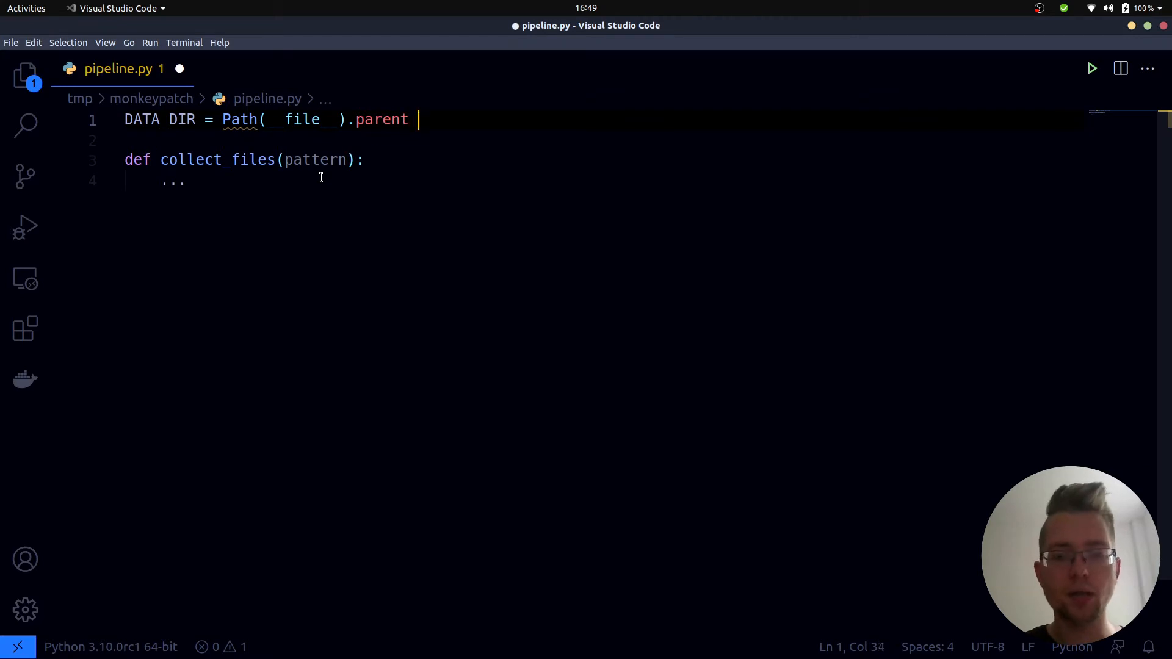
type("/ \"data\"")
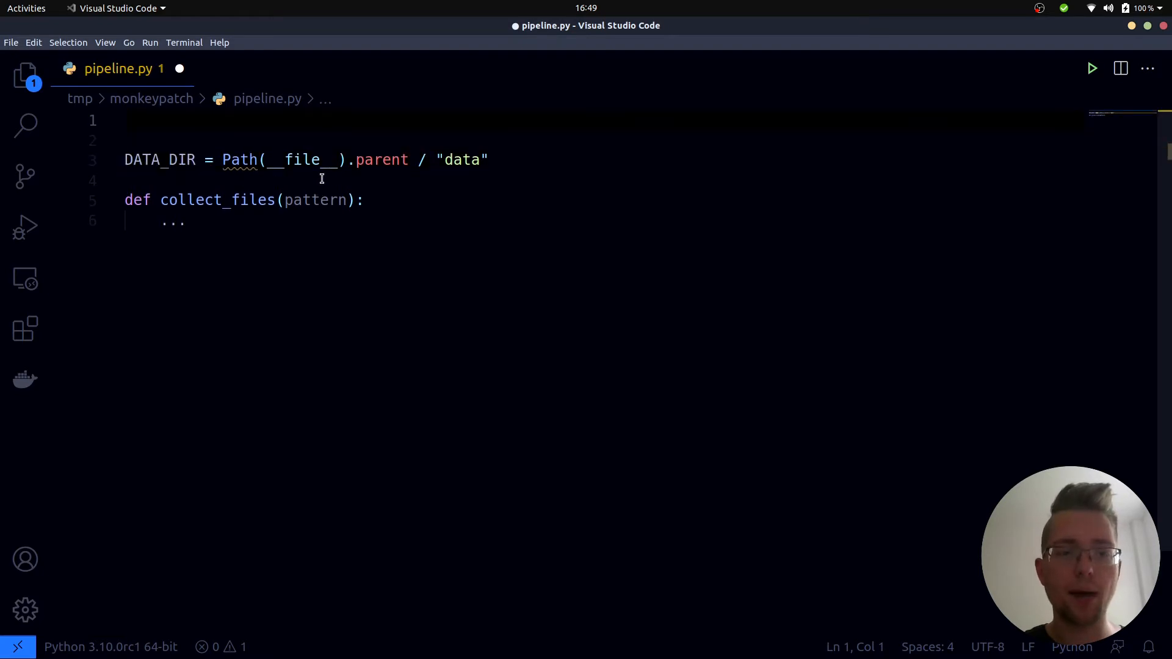
- Add from pathlib import Path on line 1 so DATA_DIR resolves
type("from pathlib")
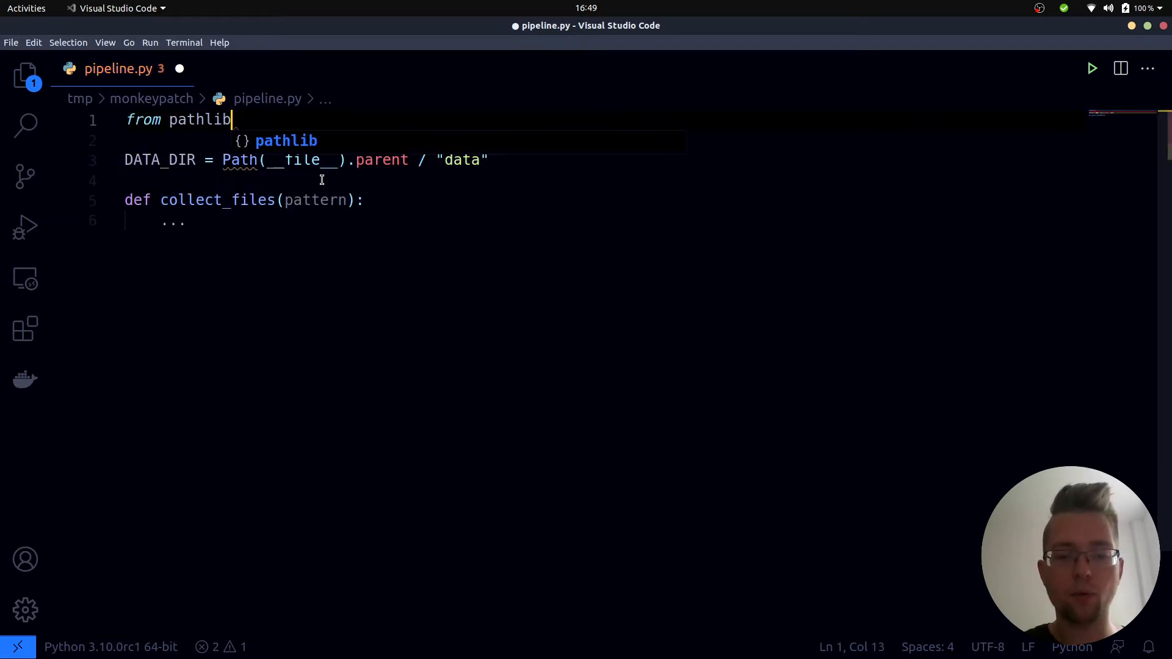
type("import PAth")
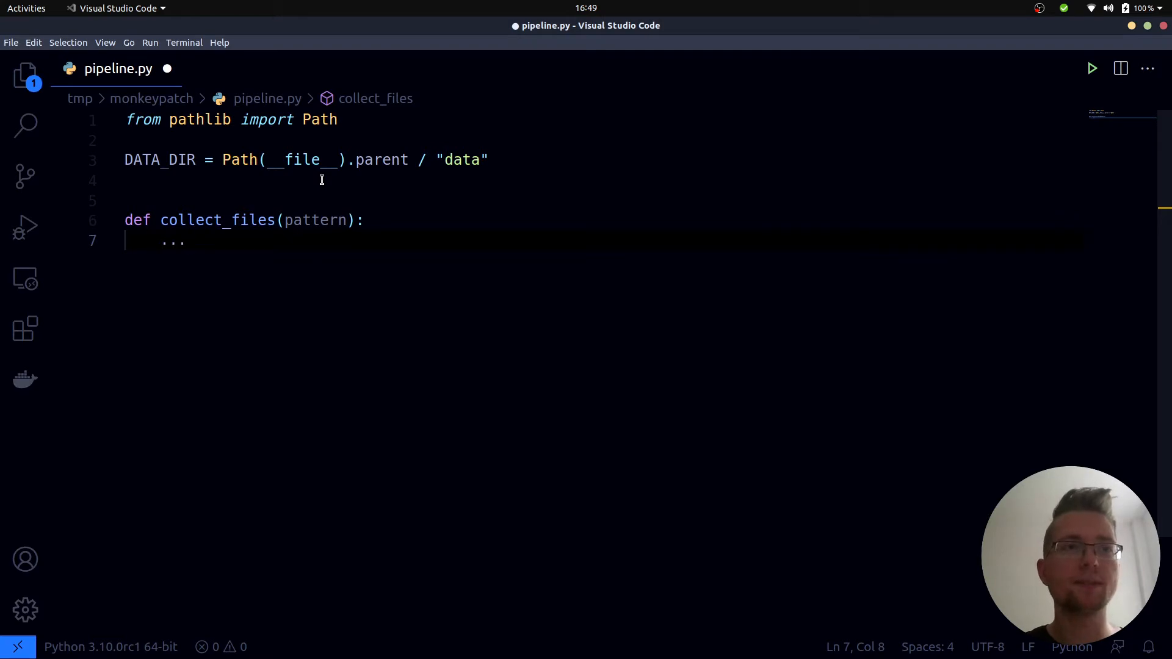
- Replace the placeholder body with return DATA_DIR.glob(pattern)
key("BackSpace")
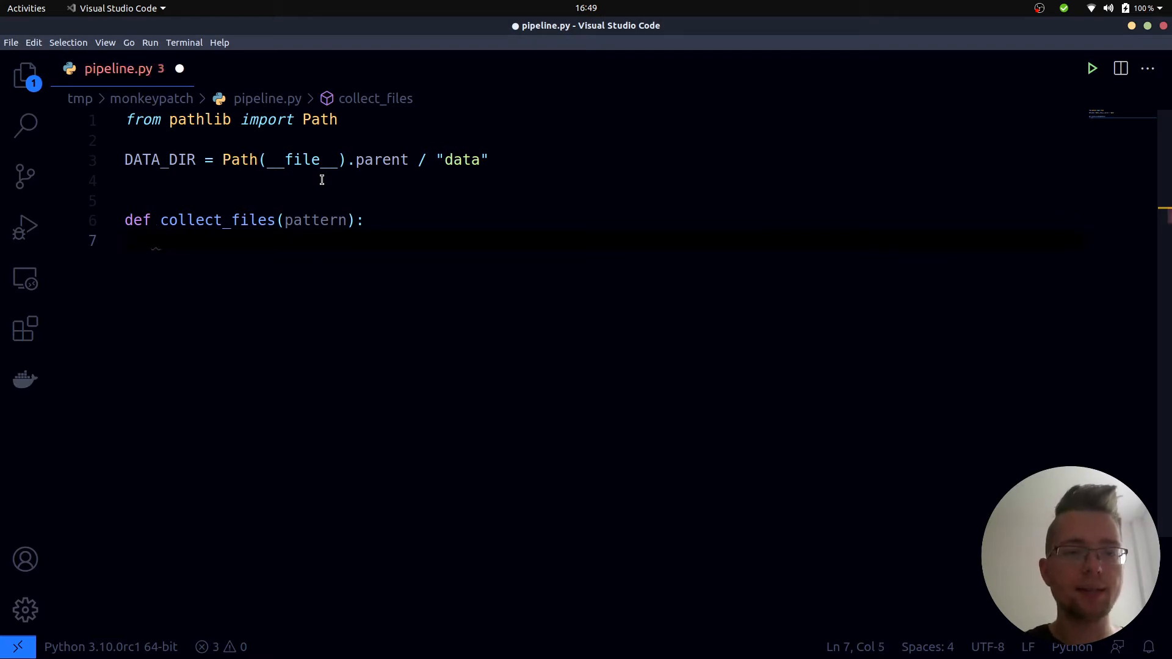
type("DATA_DIR.")
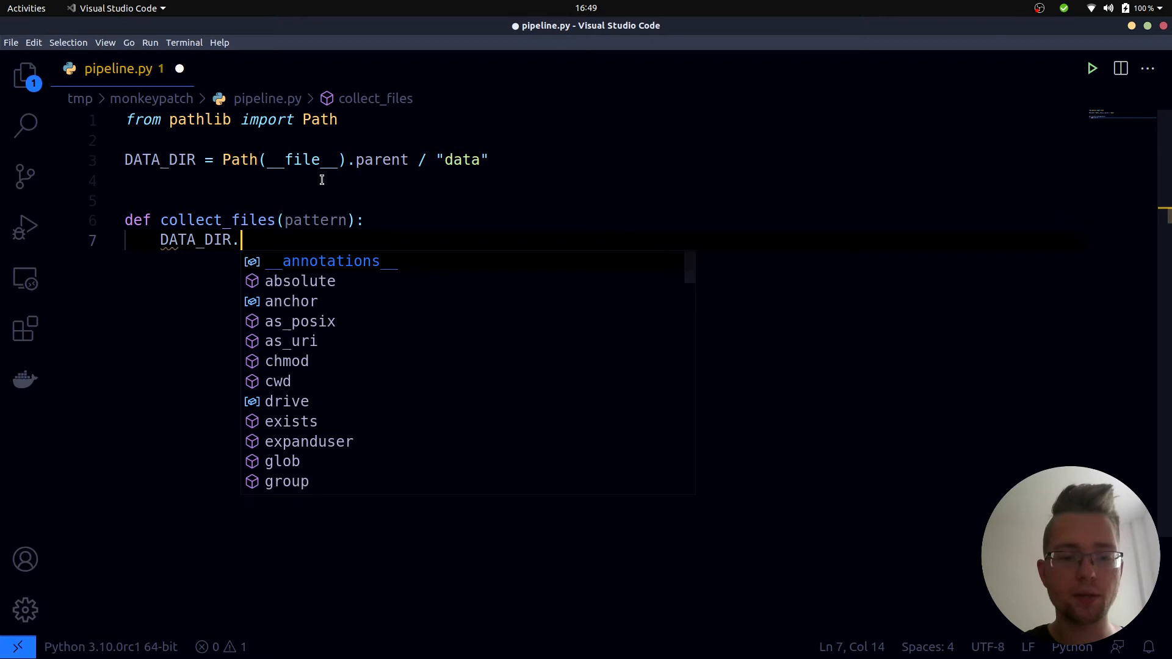
type("glob(pattern")
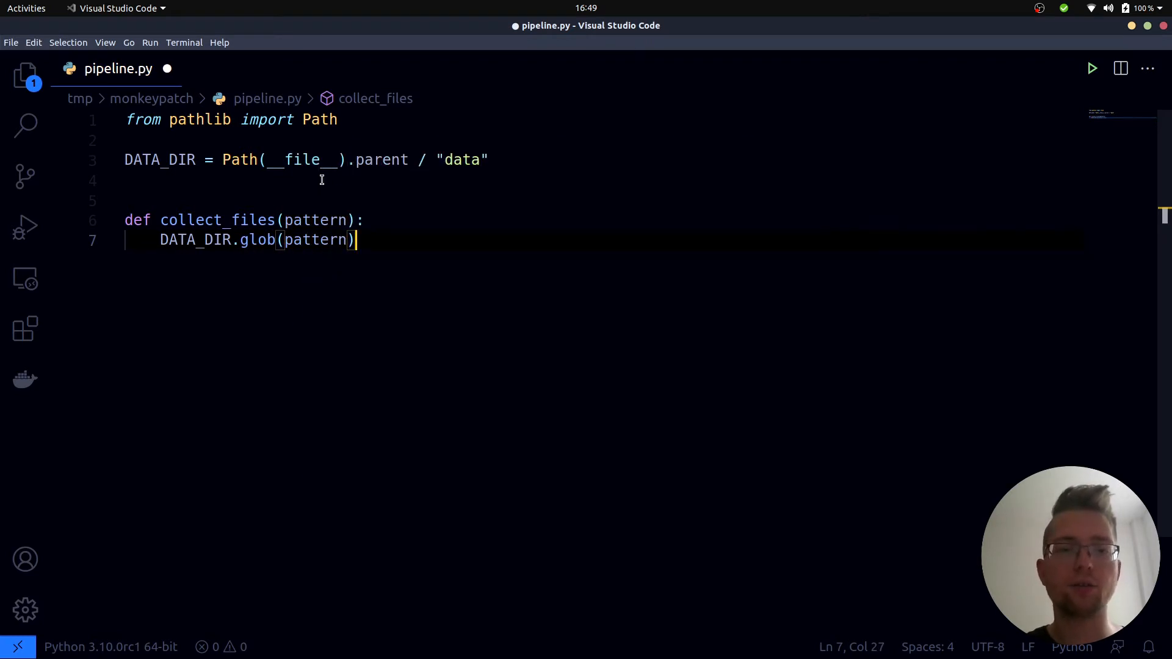
type("return")
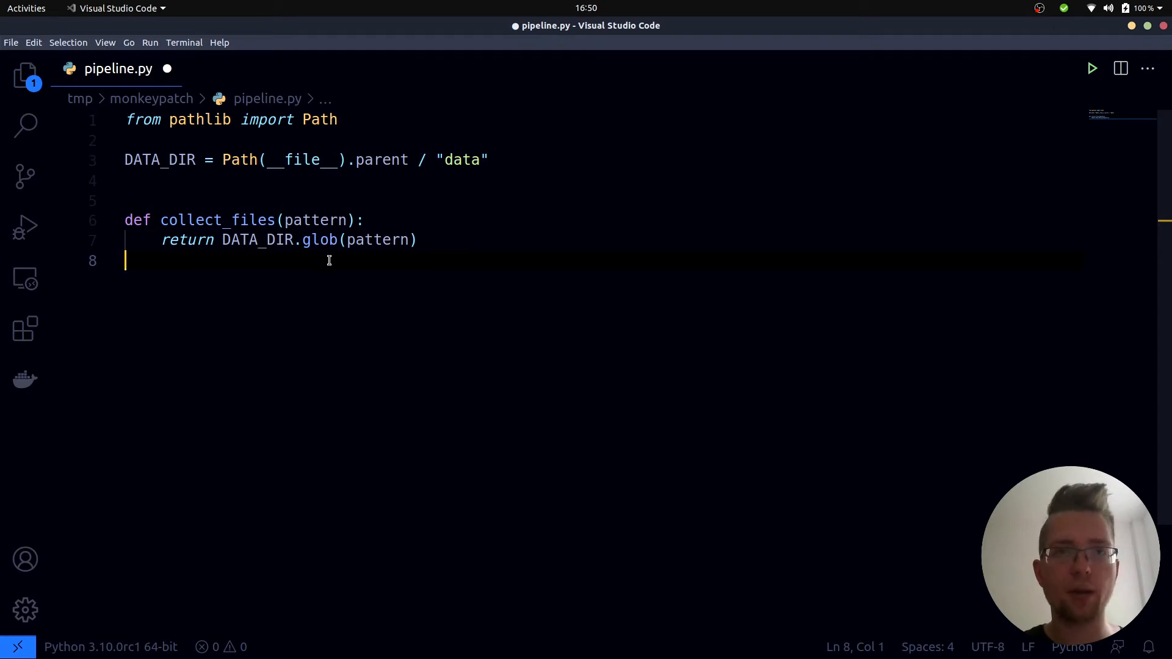
mouse_move(332, 258)
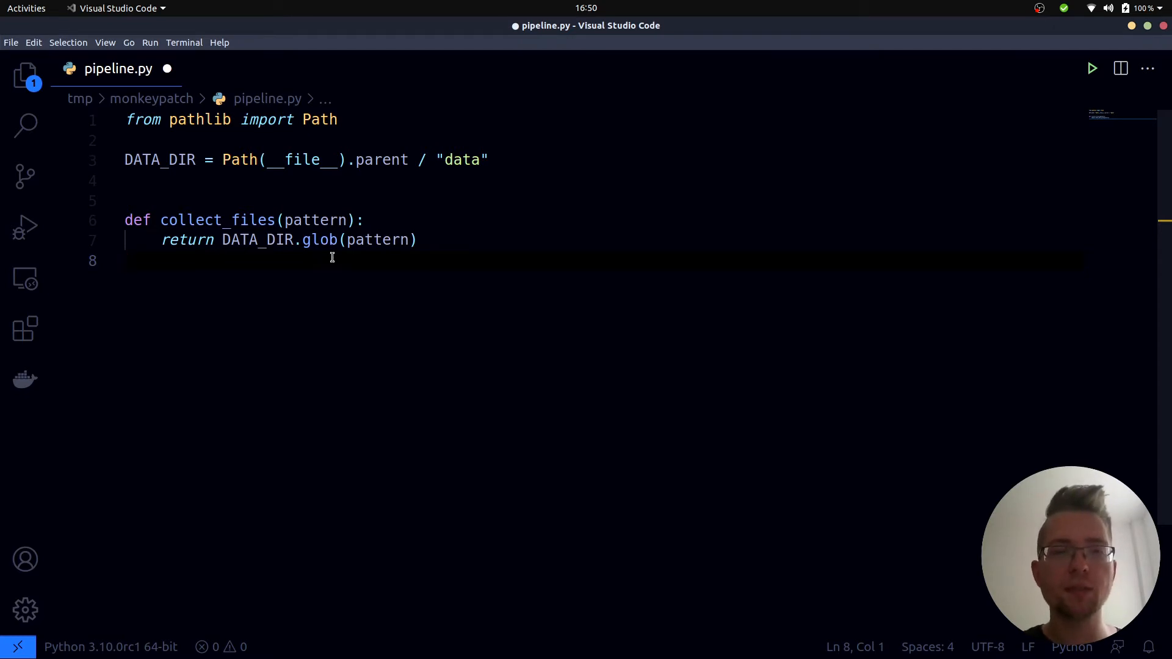
mouse_move(346, 267)
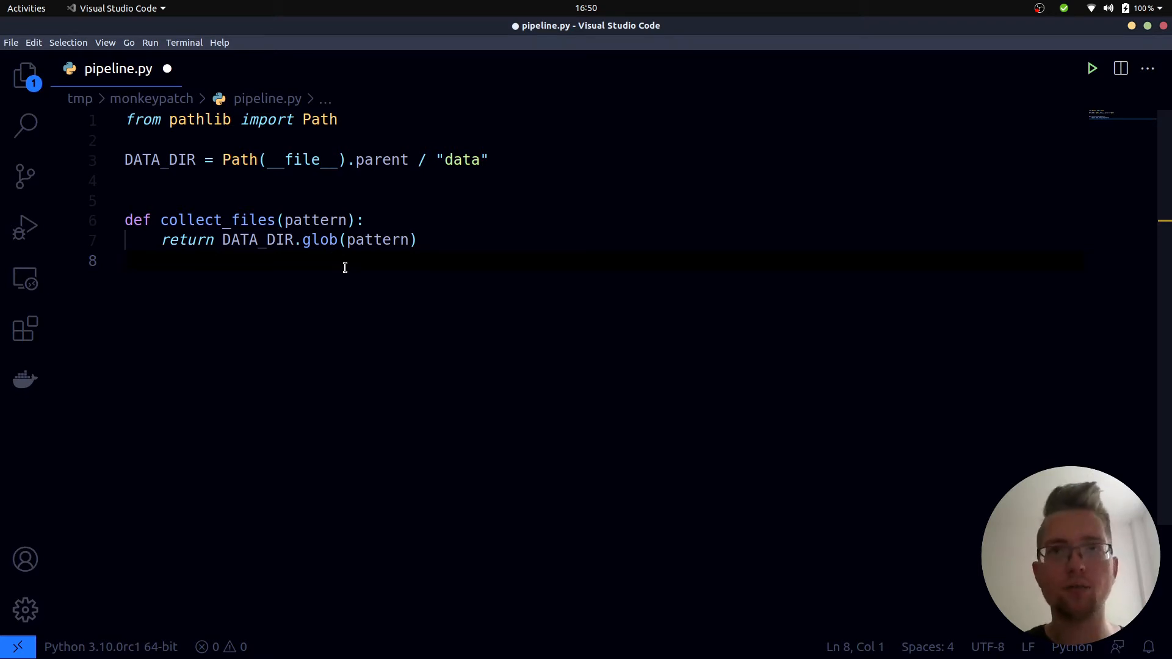
mouse_move(221, 240)
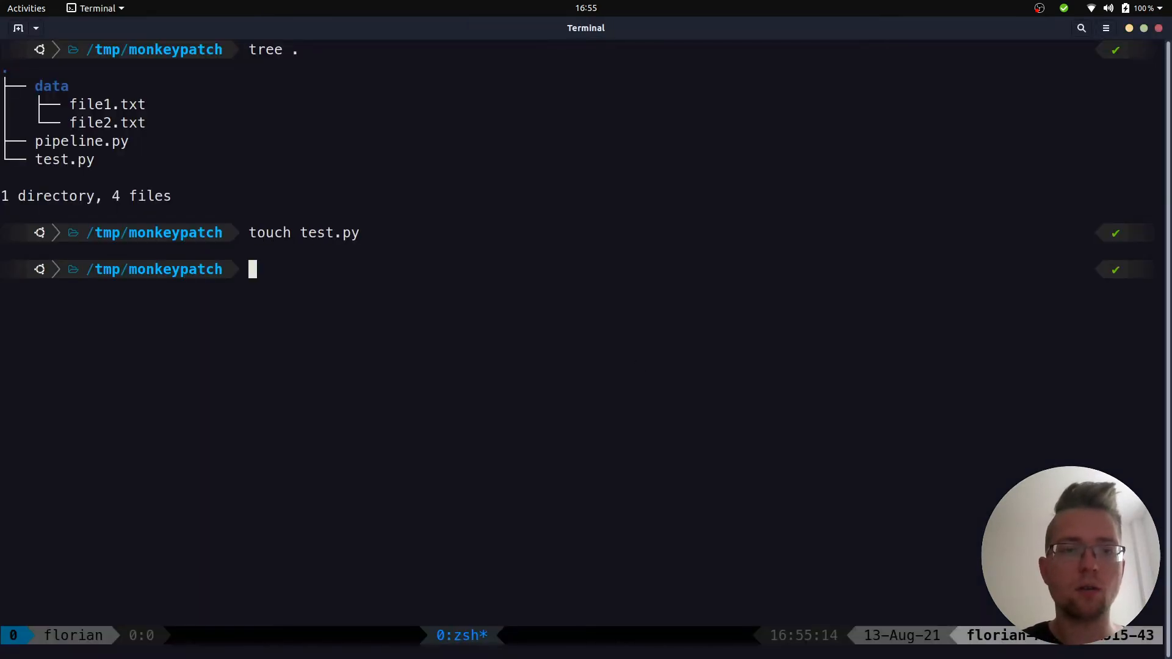
- Run code test.py to open the new empty test.py in the editor
type("c")
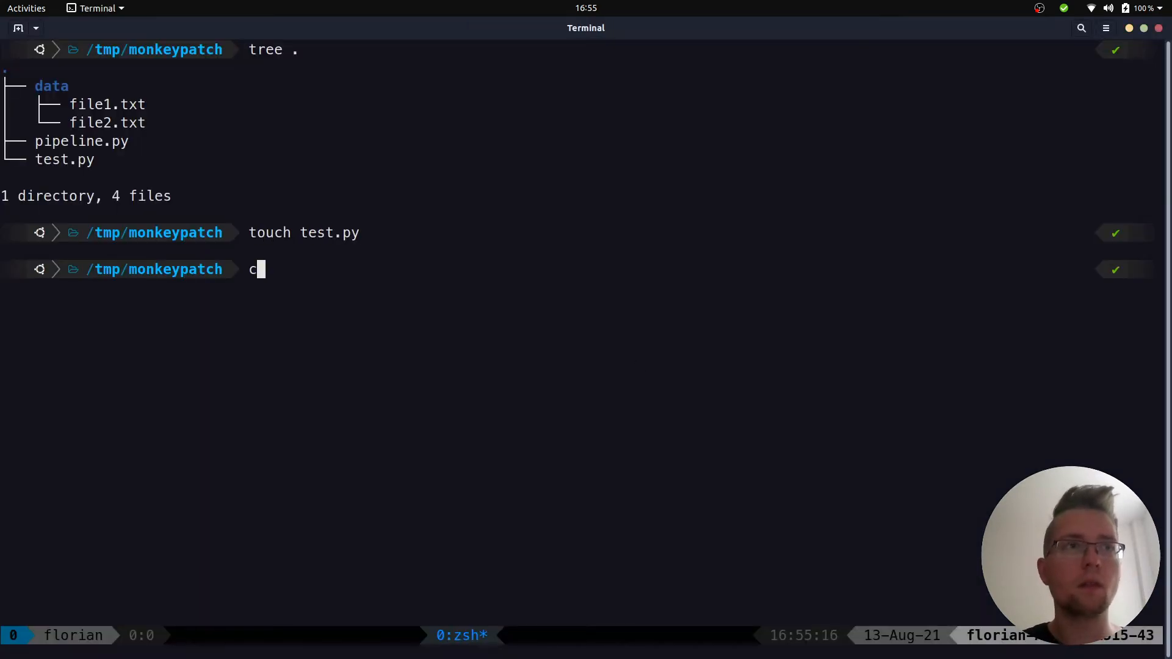
type("ode test.py")
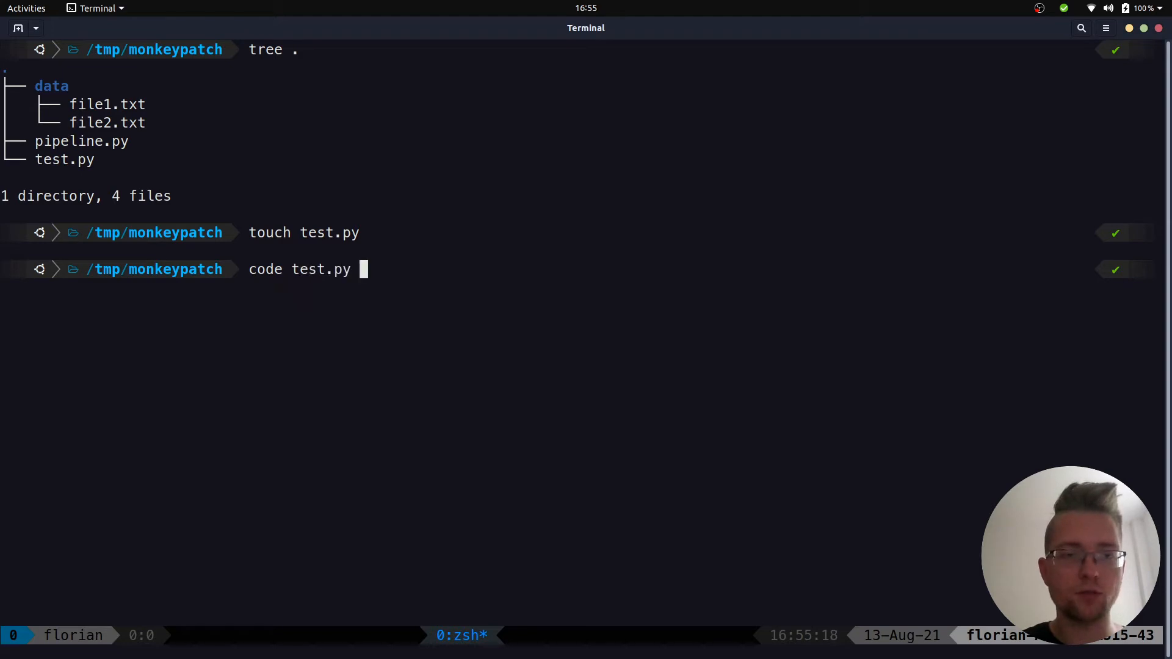
key("Return")
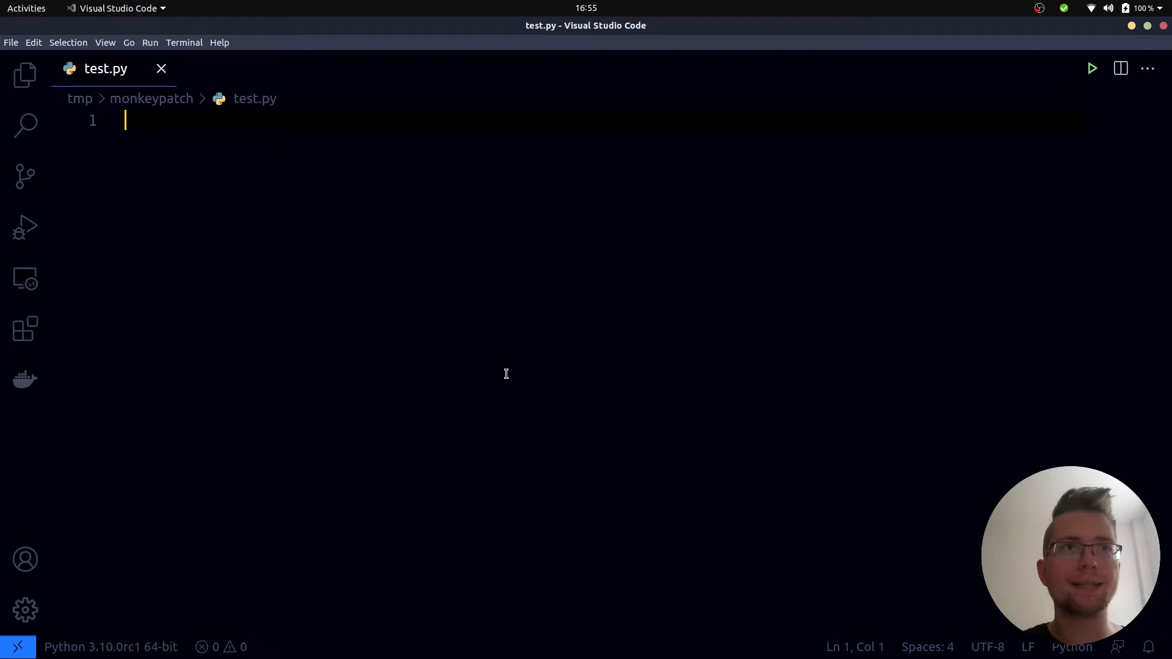
- Write def test_collect_files(temp_path, monkeypatch): at the top of test.py
type("def")
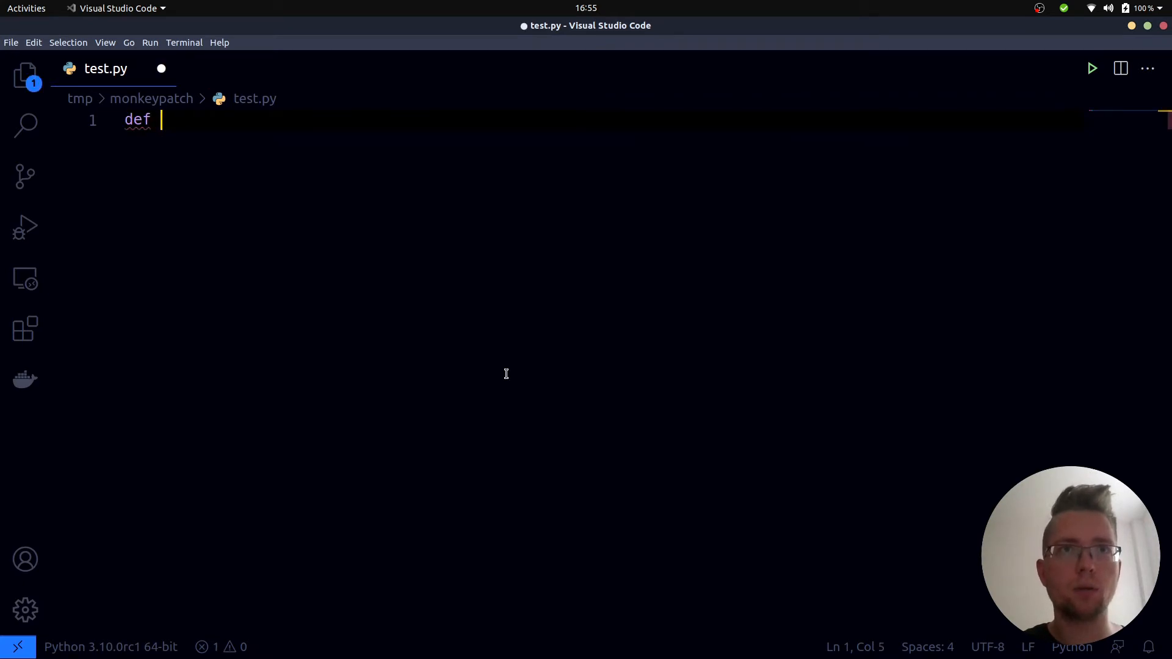
type("test_collec")
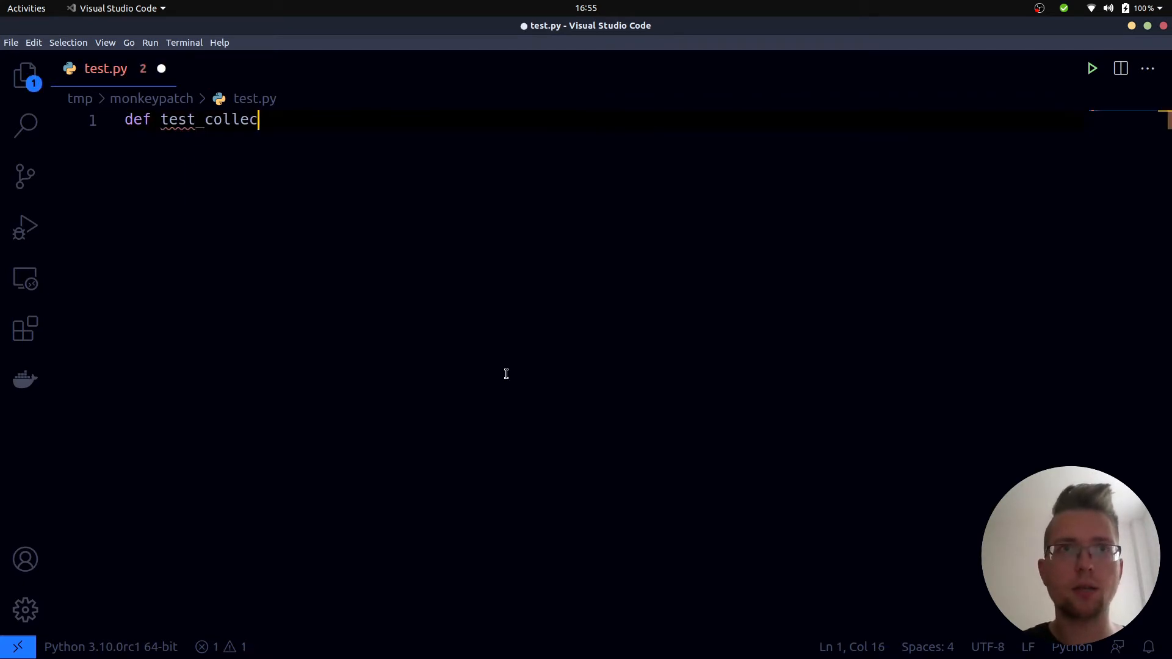
type("t_files()")
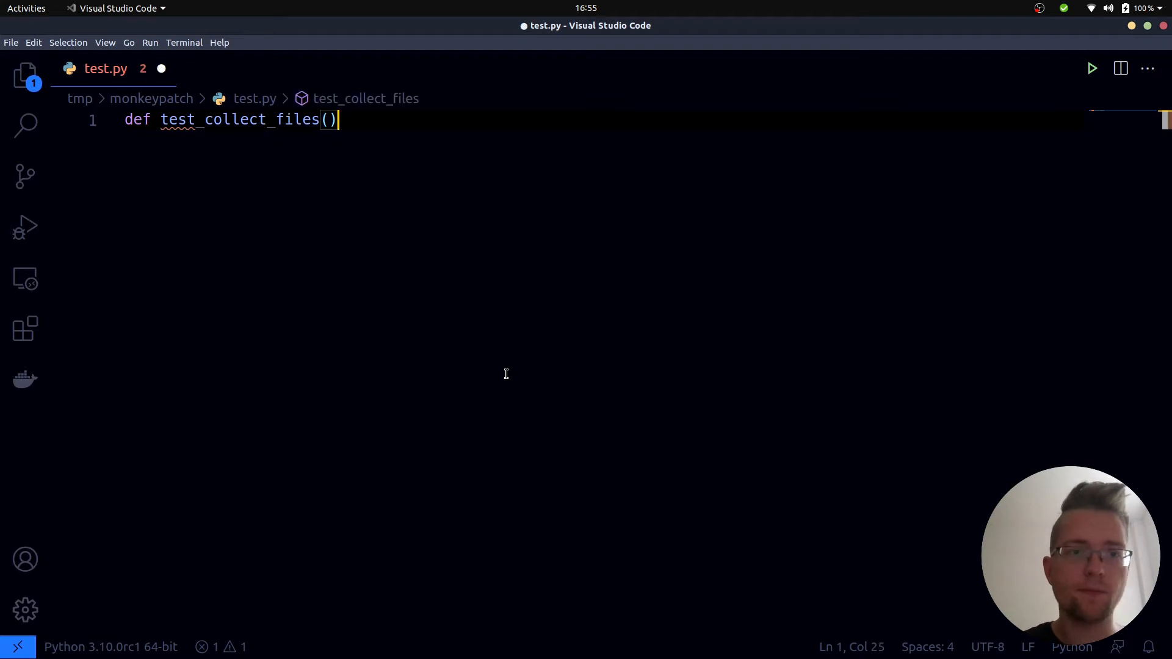
type(":")
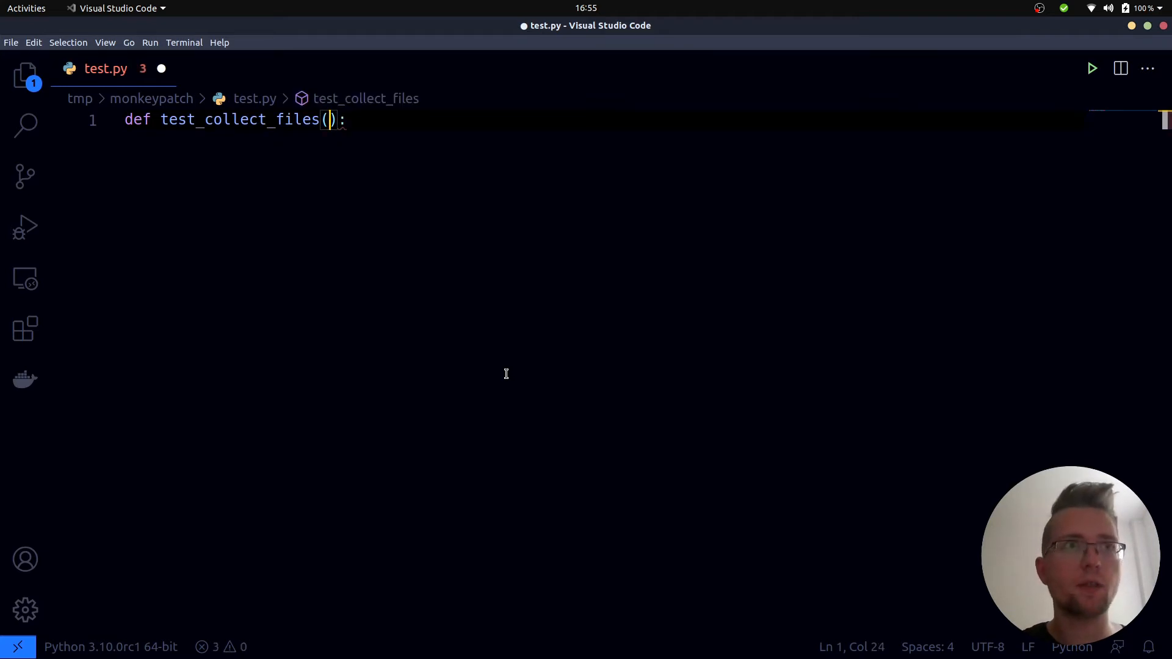
type("temp_path,")
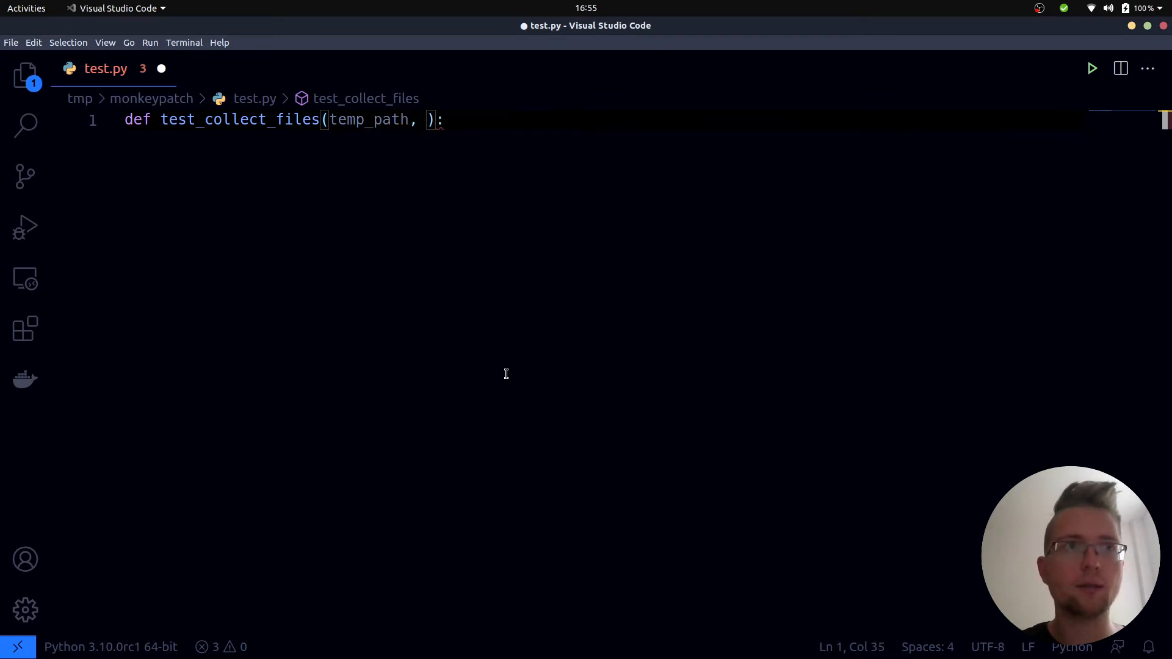
type("mon")
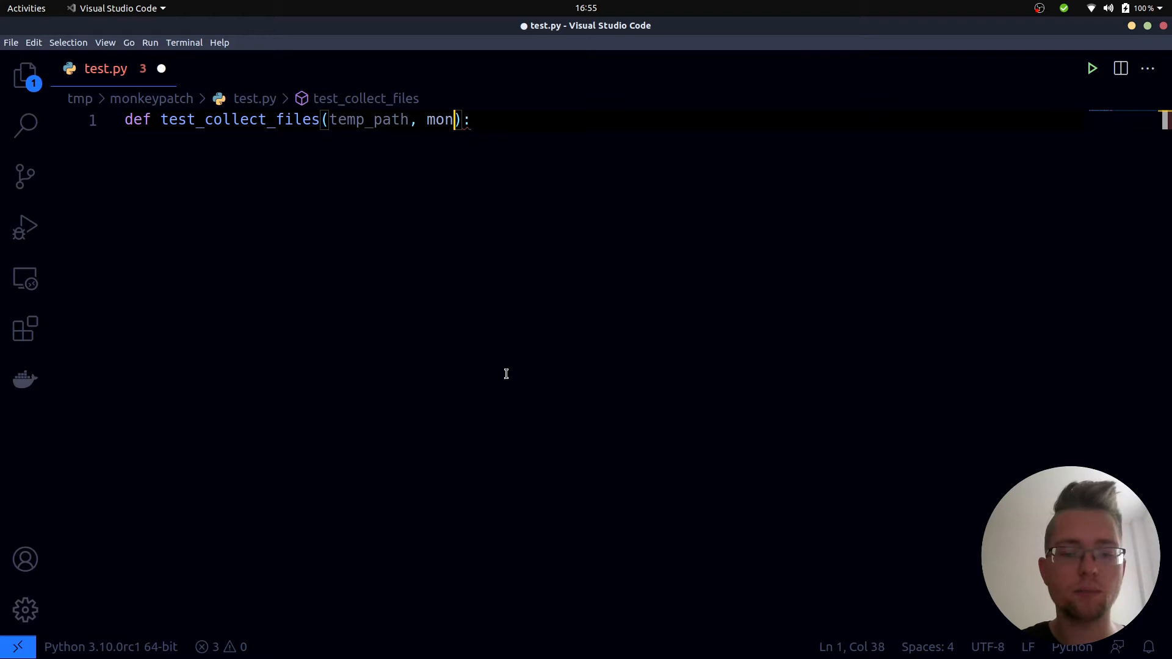
type("keypatch")
type("# given")
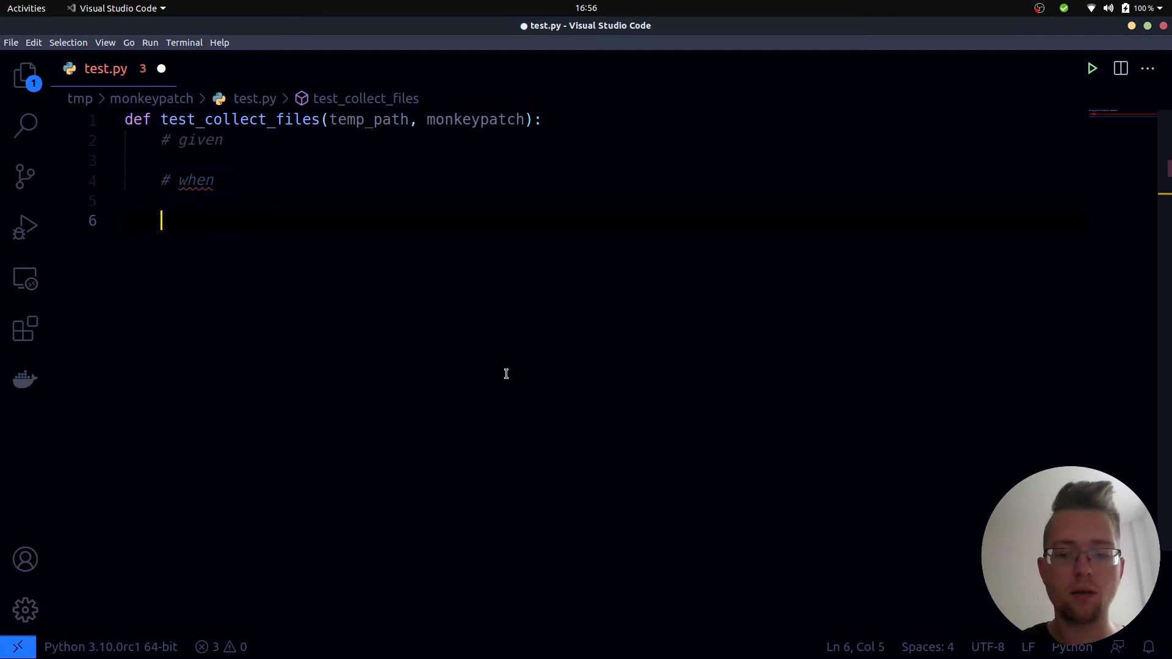
- Add a # then comment section after # when in test_collect_files
type("# then")
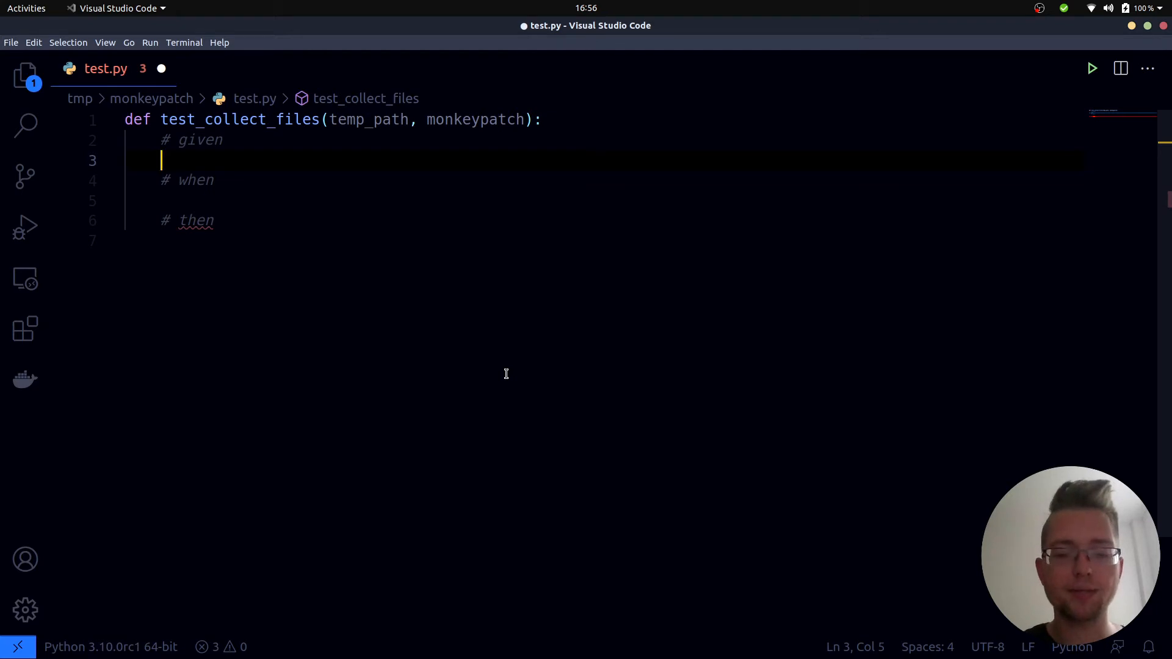
- Set temp_data_directory = temp_path / "data" under # given and save test.py
type("temp_")
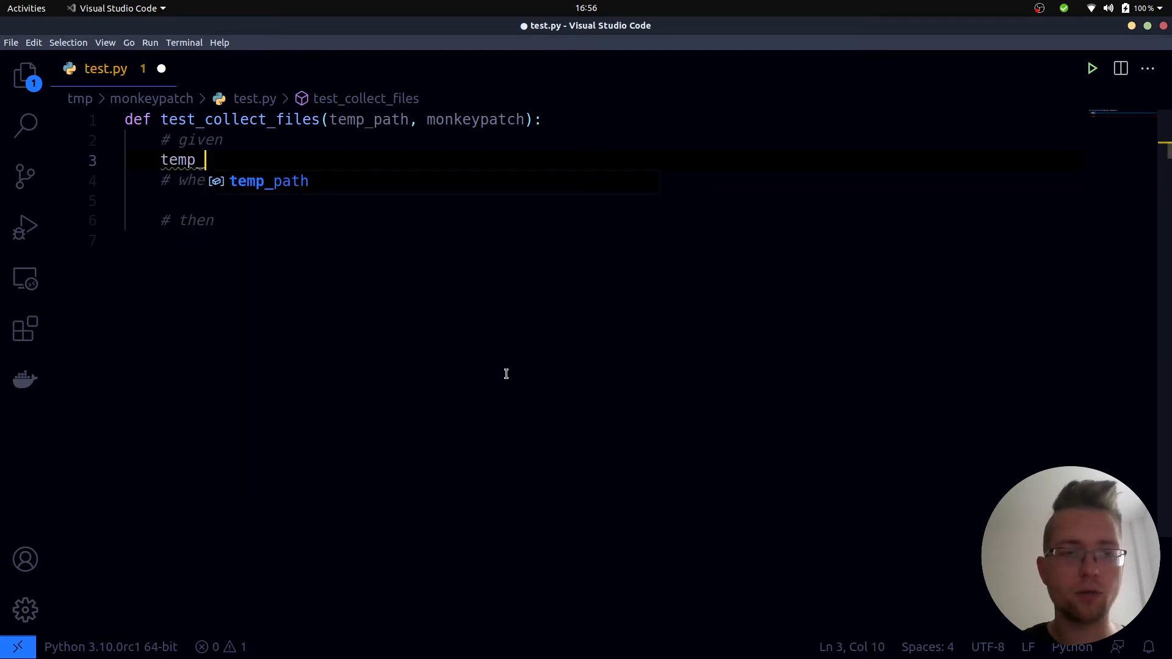
type("data_dir")
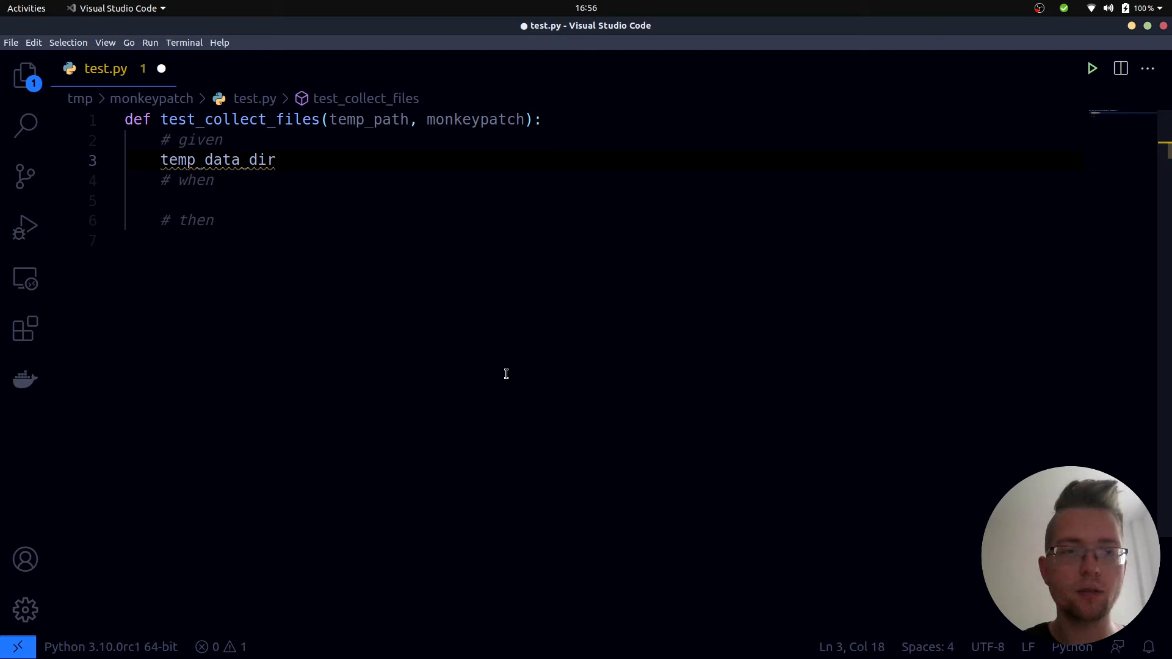
type("ectory =")
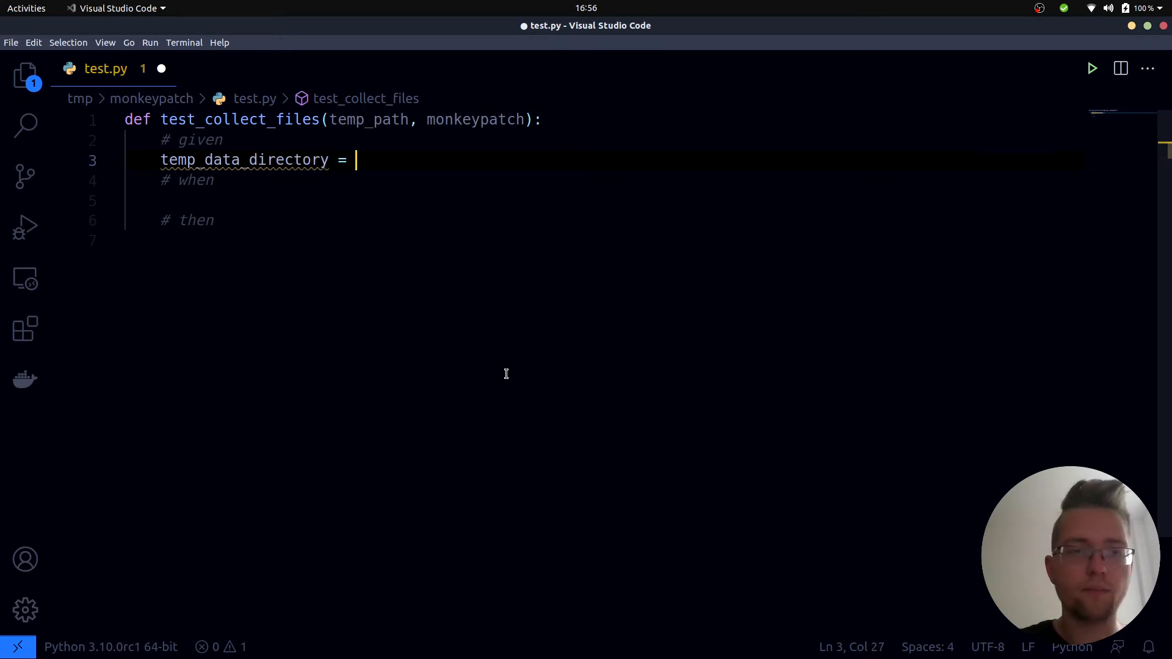
type("temp_path")
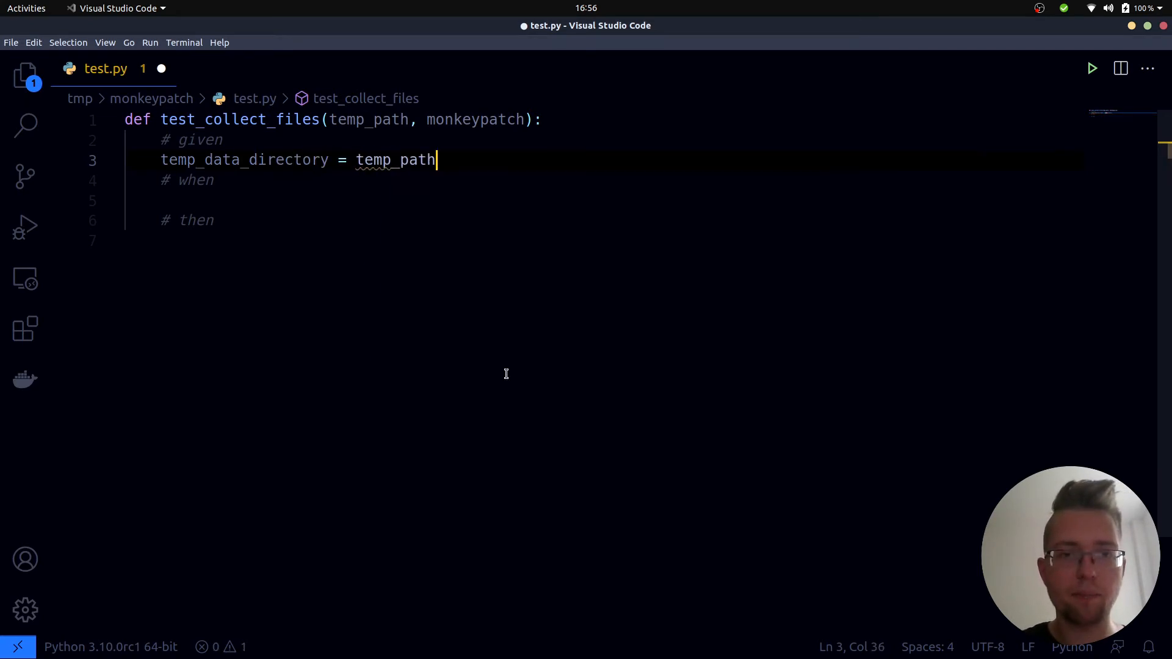
type("/ \"da")
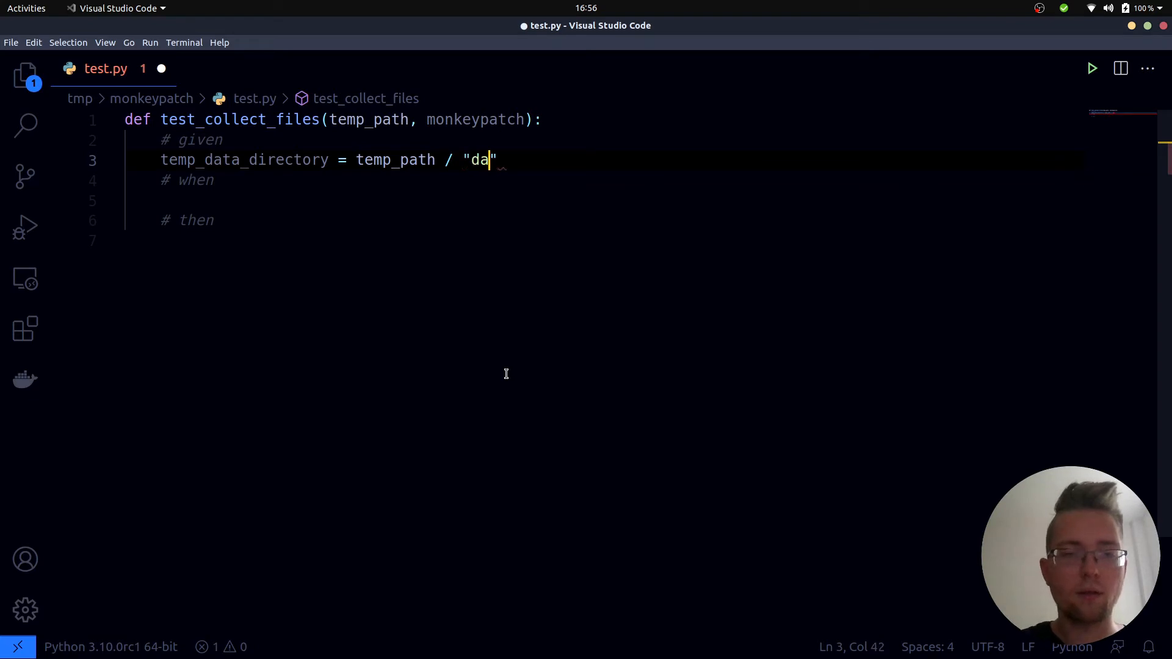
type("ta")
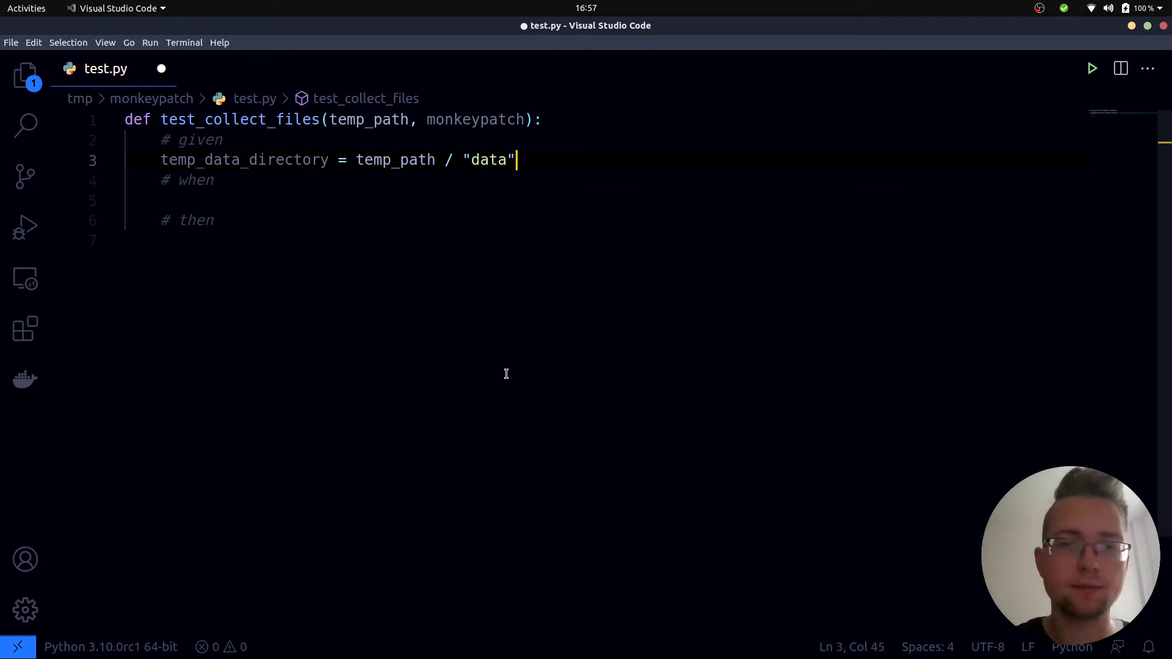
key("Enter")
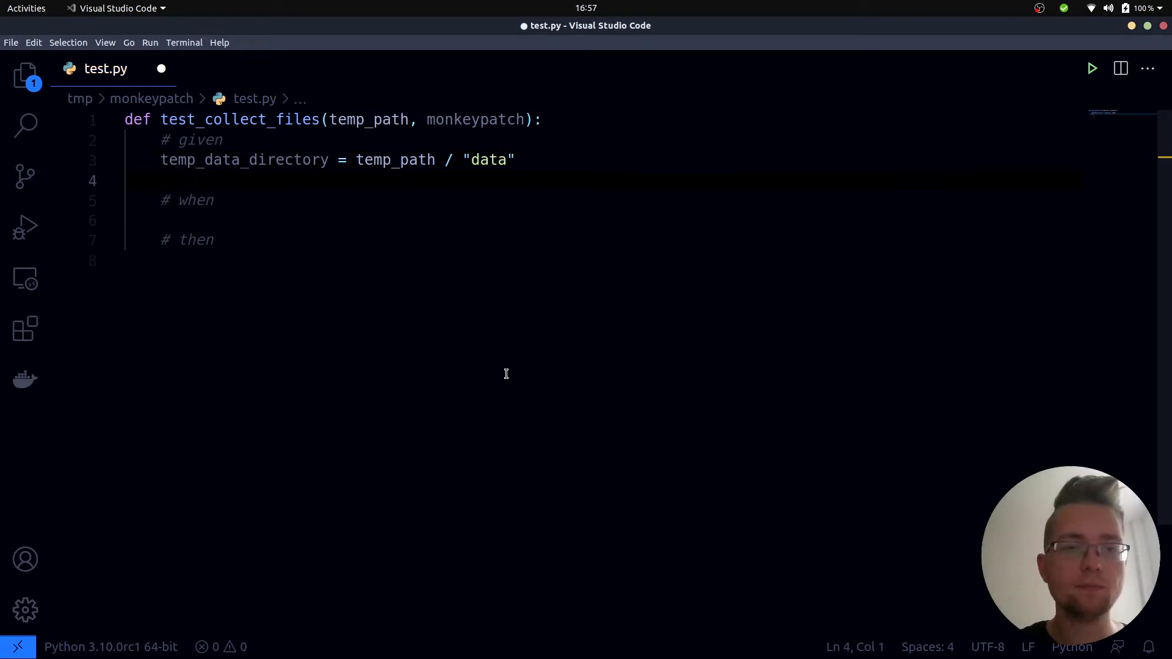
key("ctrl+s")
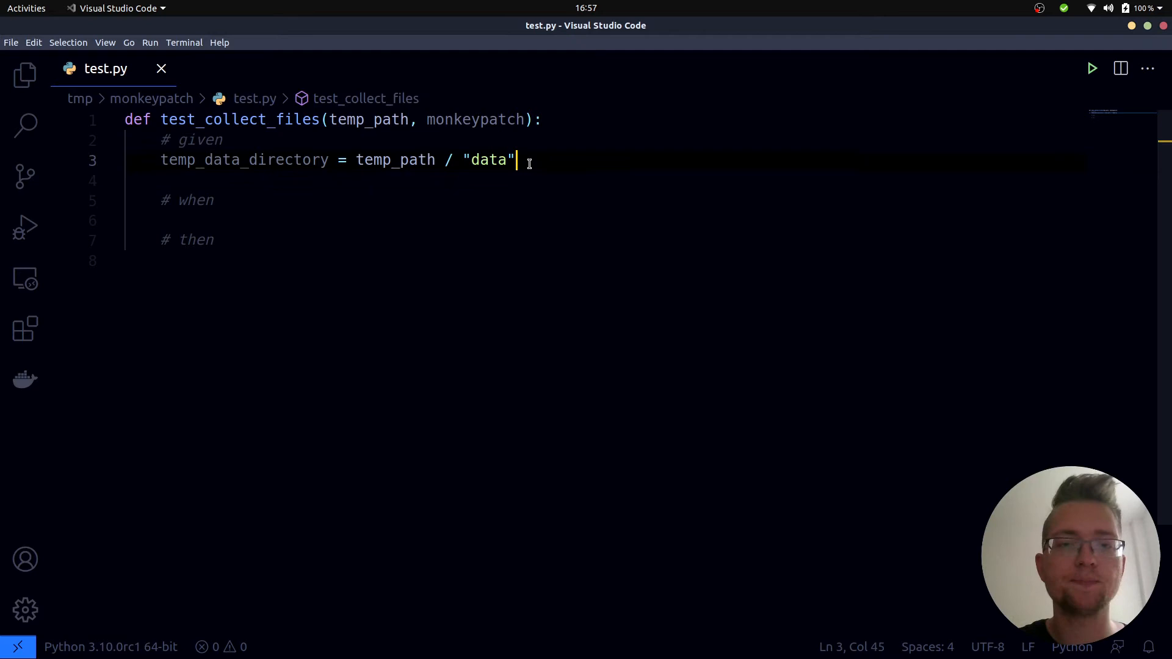
- Add temp_data_directory.mkdir(parent=True) to create the folder
type("temp_data_directory.mkd")
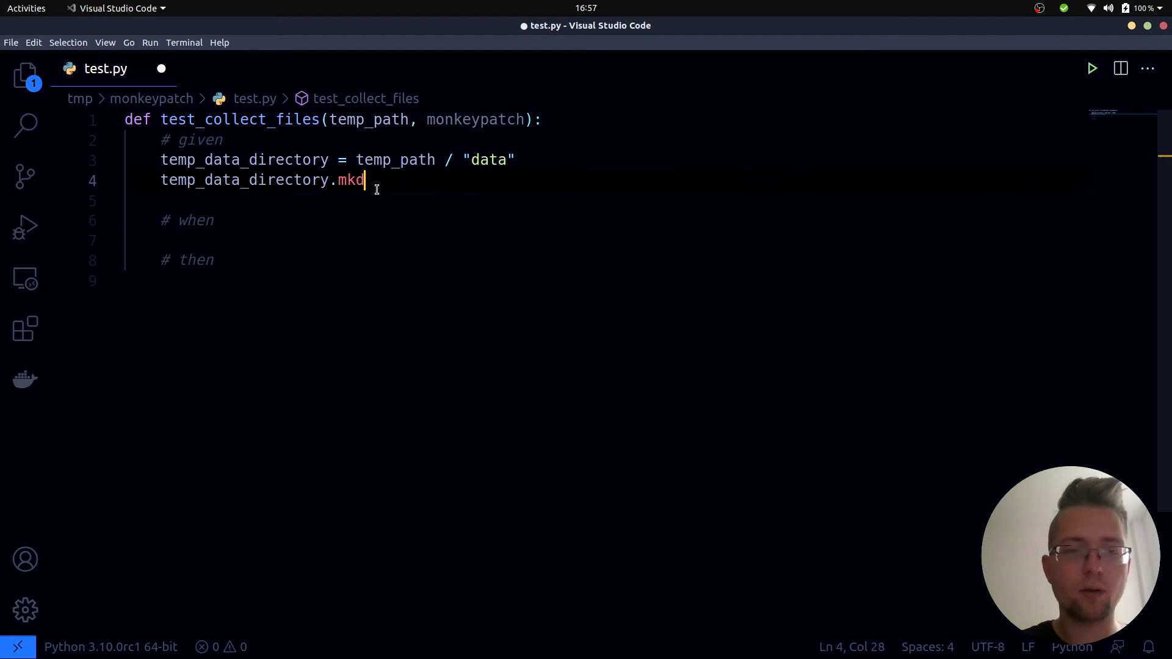
type("ir()")
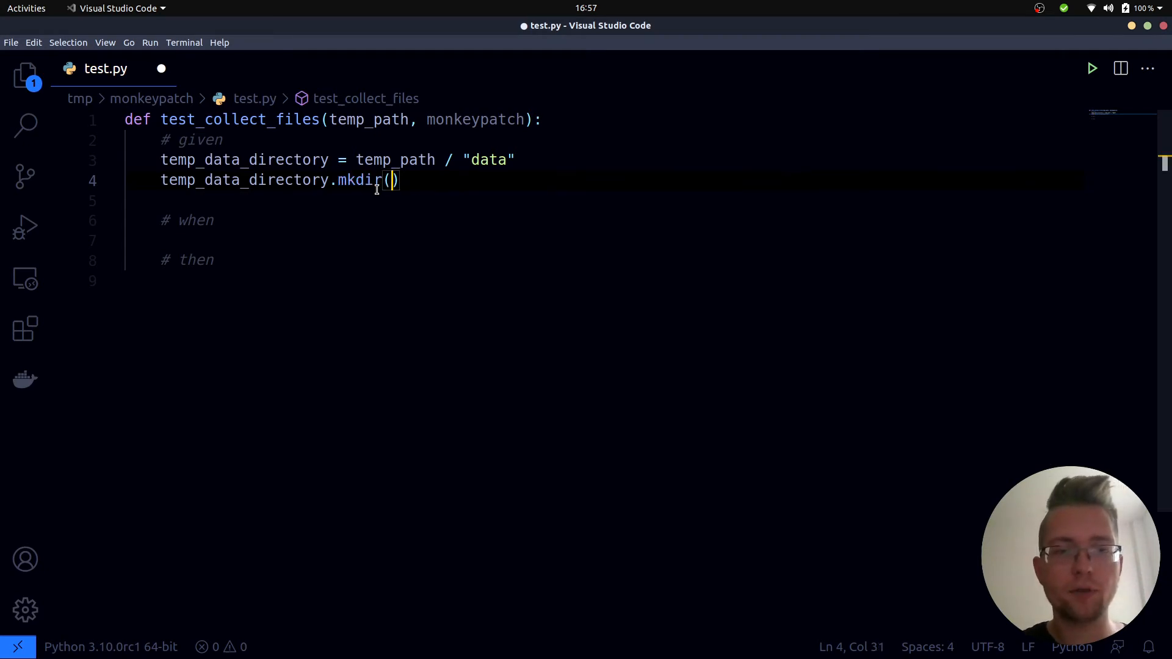
type("p")
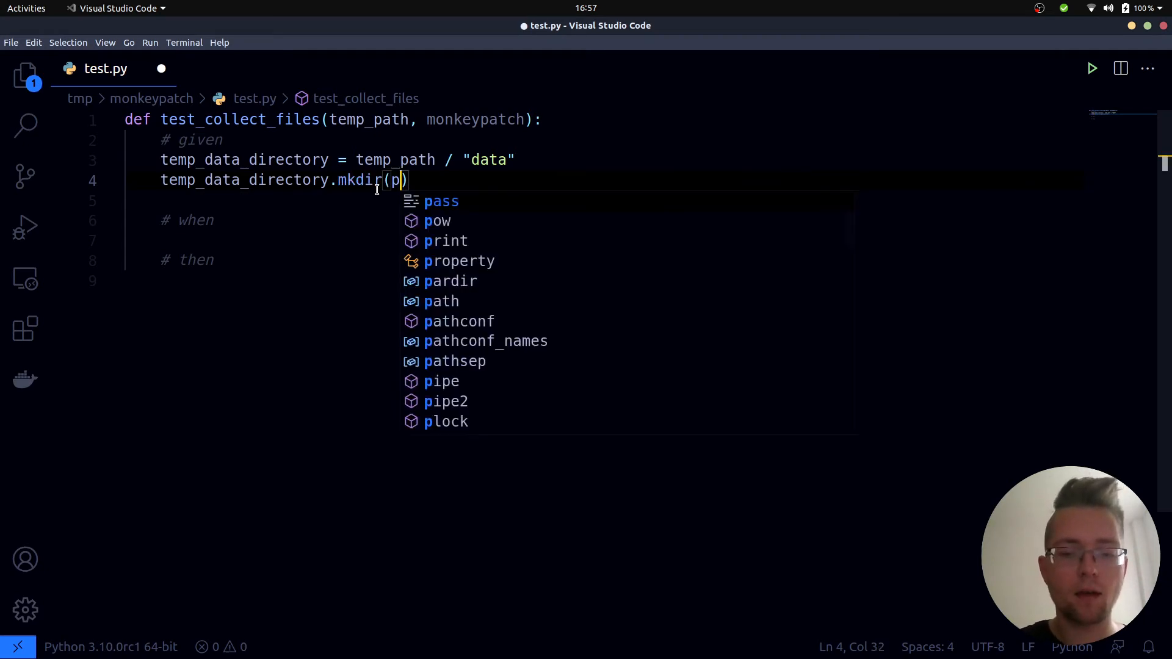
type("arent")
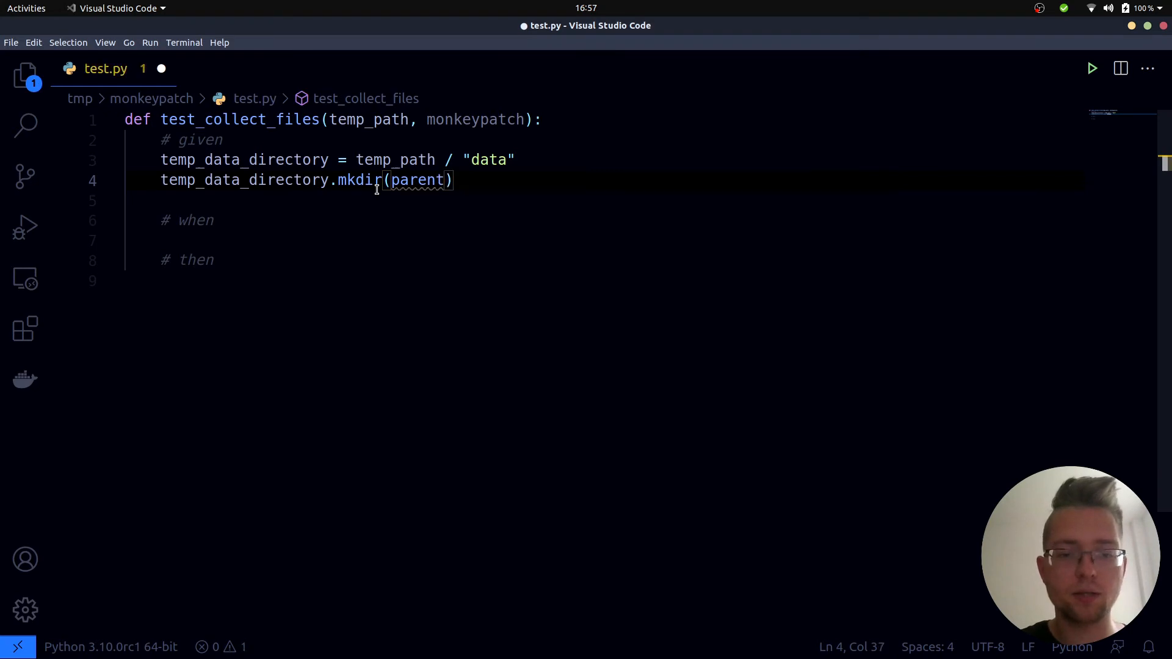
type("_Tr")
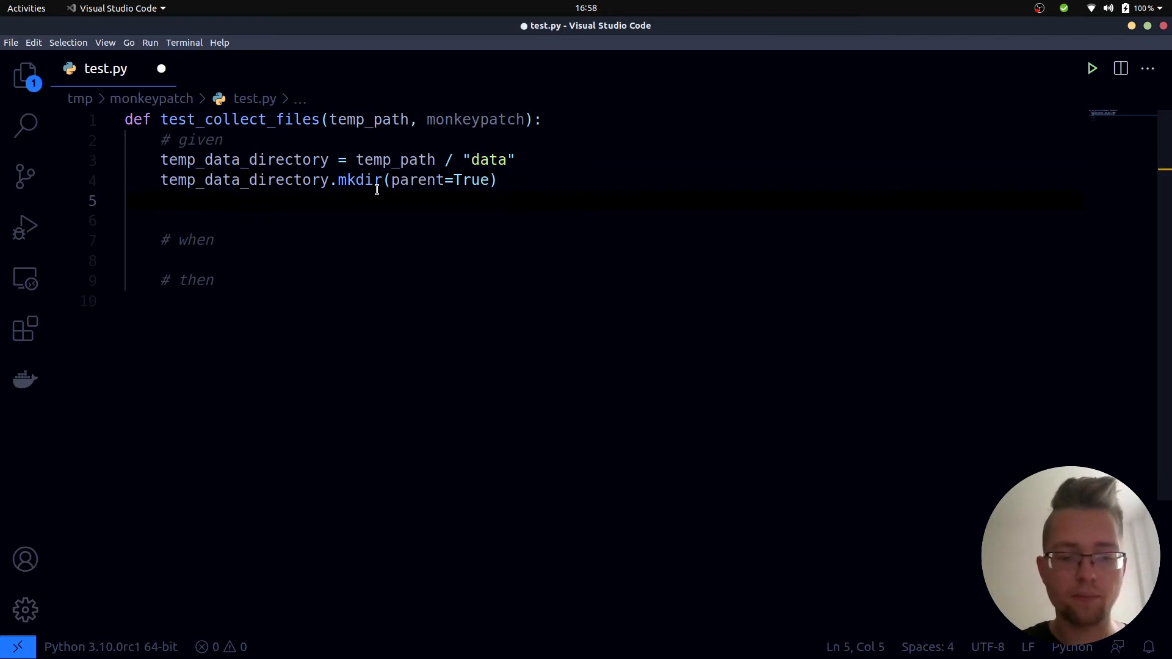
- Define temp_file = temp_data_directory / "file1.txt" and touch it, beginning an expected line
type("temp_file =")
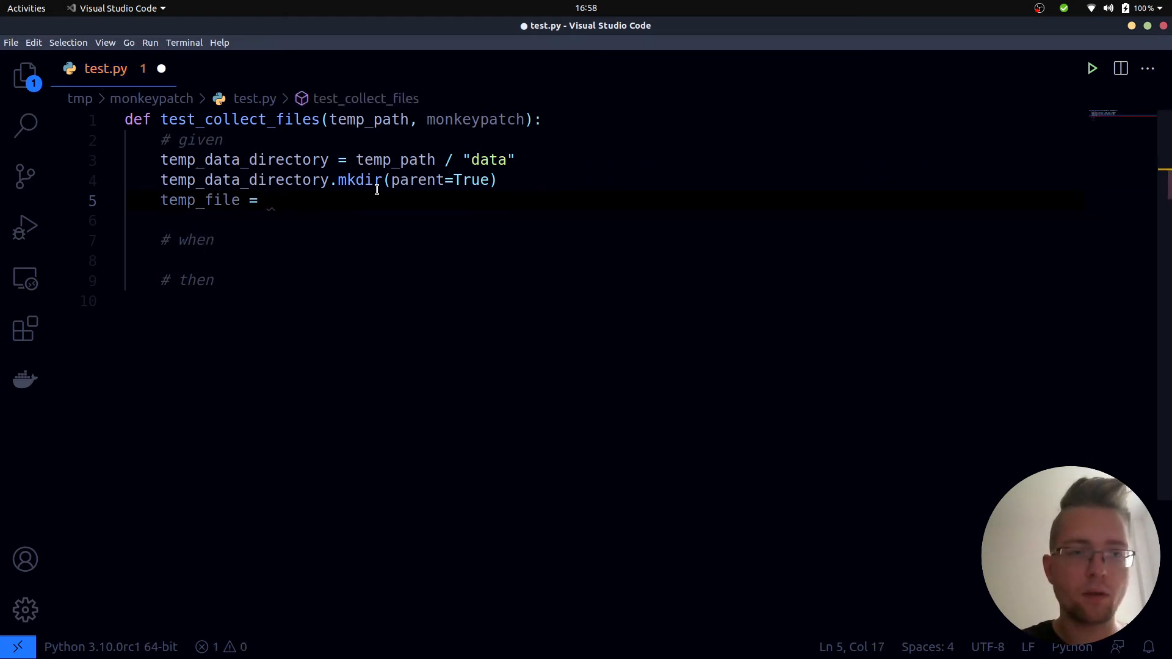
type("temp_data_directory")
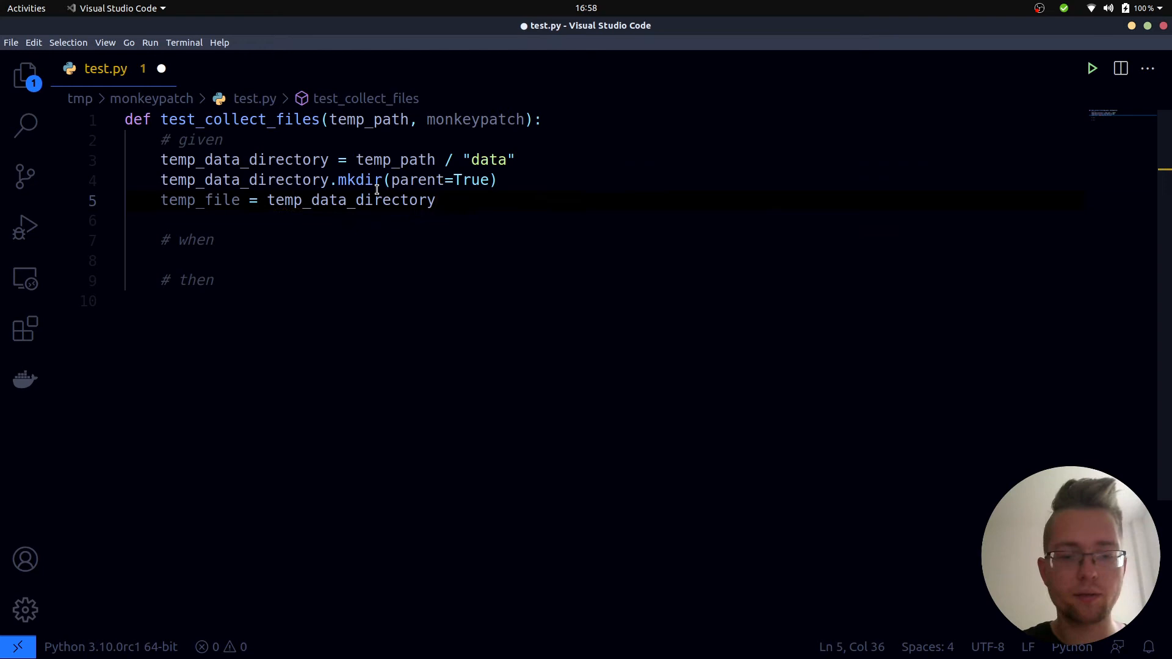
type("/ \"fil\"")
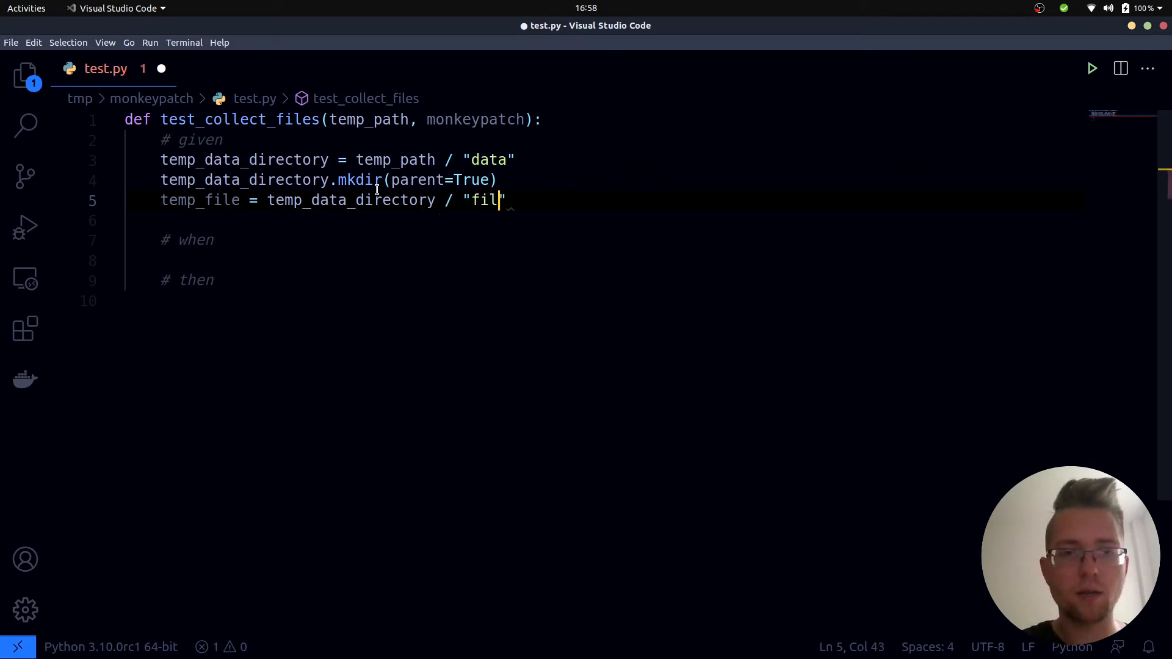
type("1.txt")
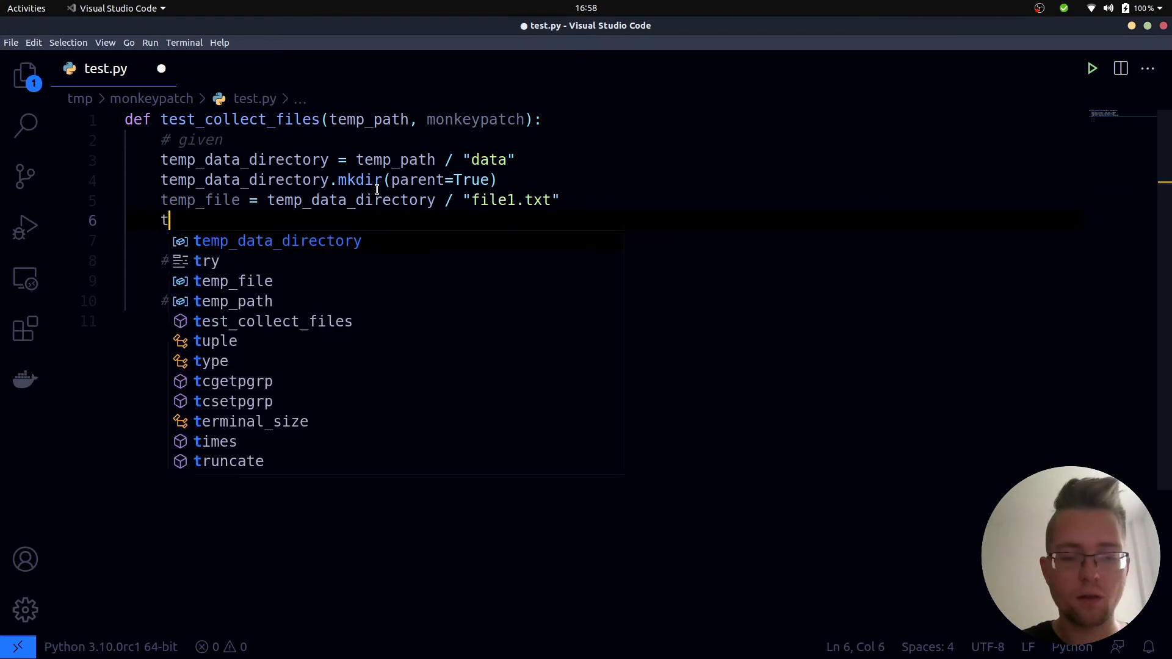
type("emp_file.to")
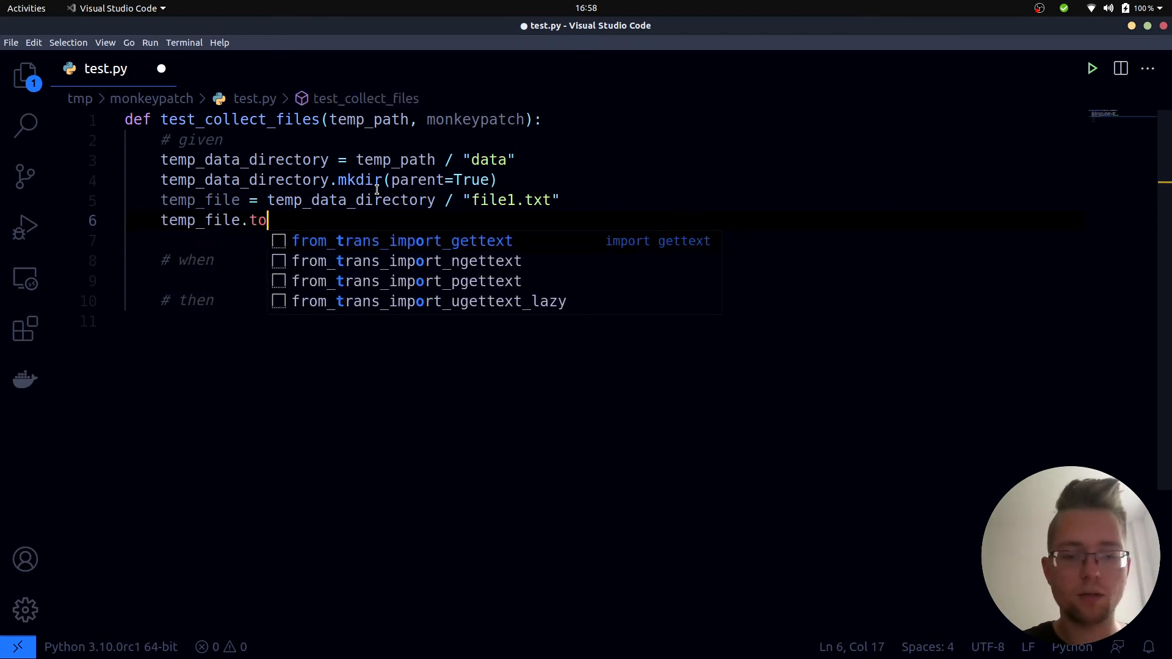
type("uch()")
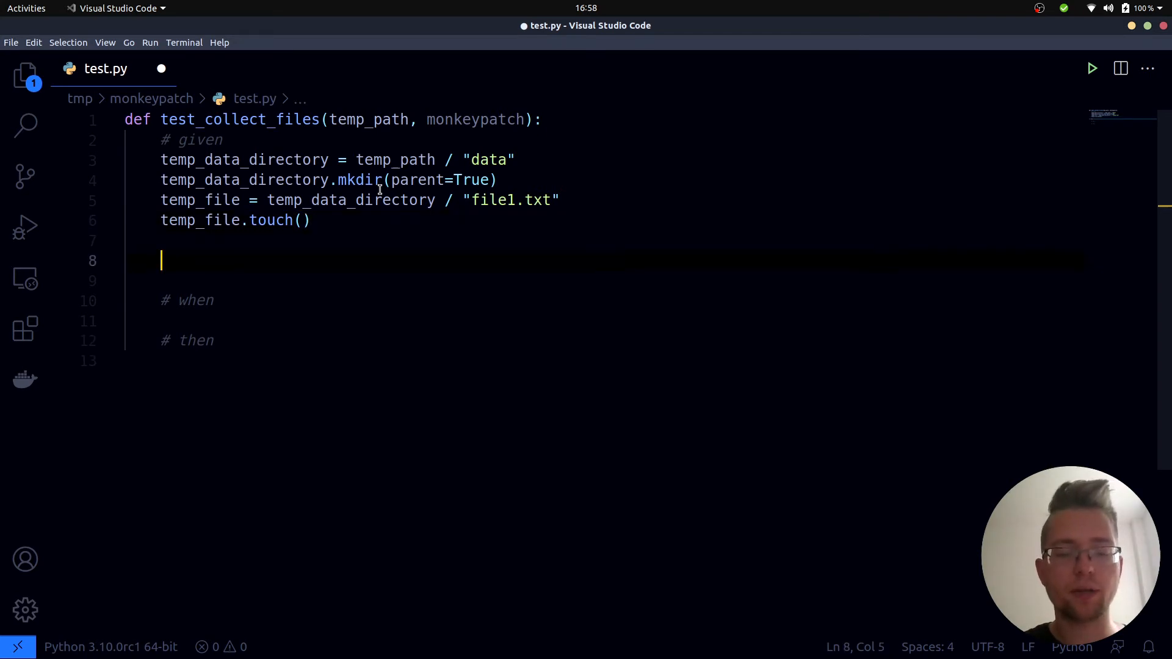
type("expected =")
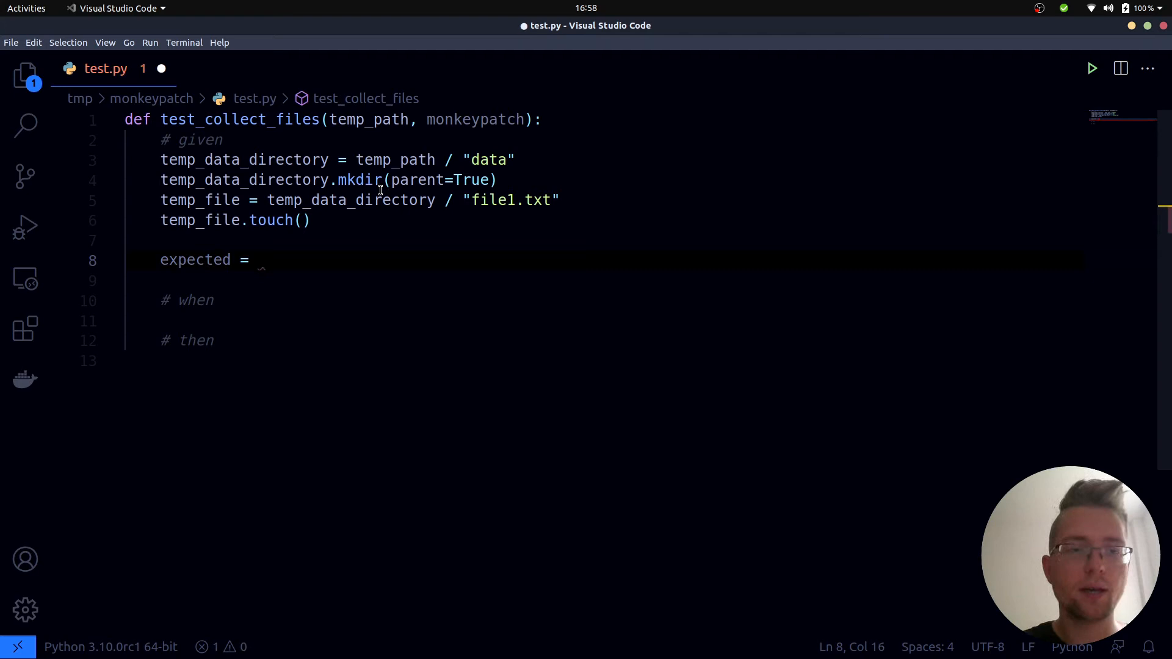
- Set expected_length = 1 under # given and move to the # when section
type("1")
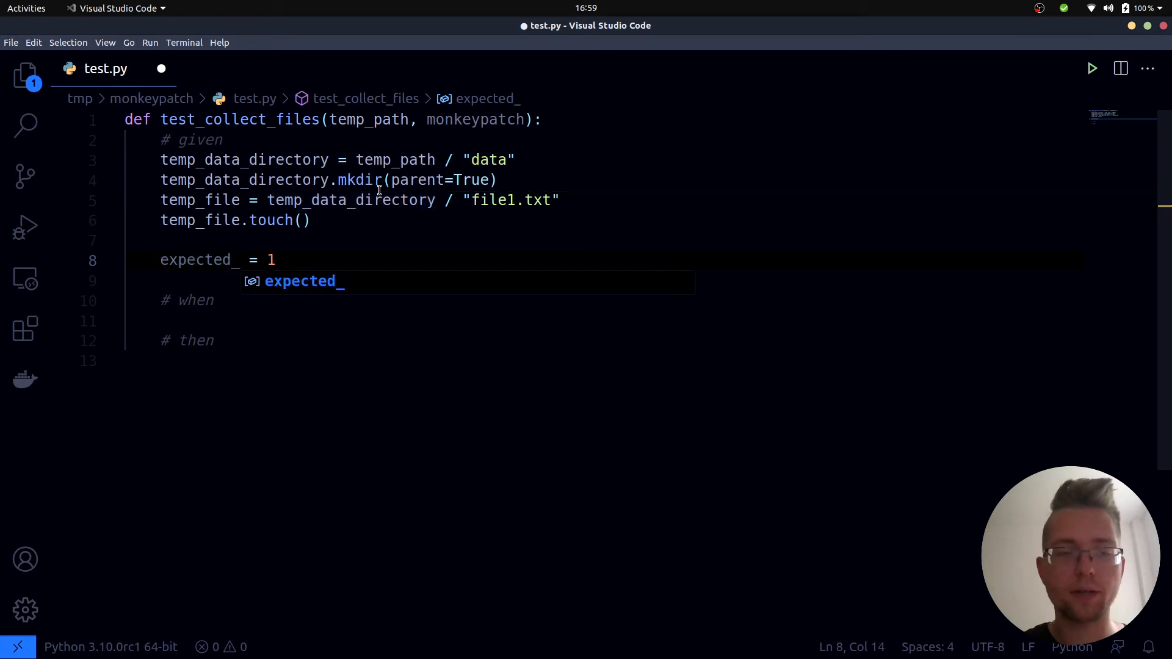
type("length")
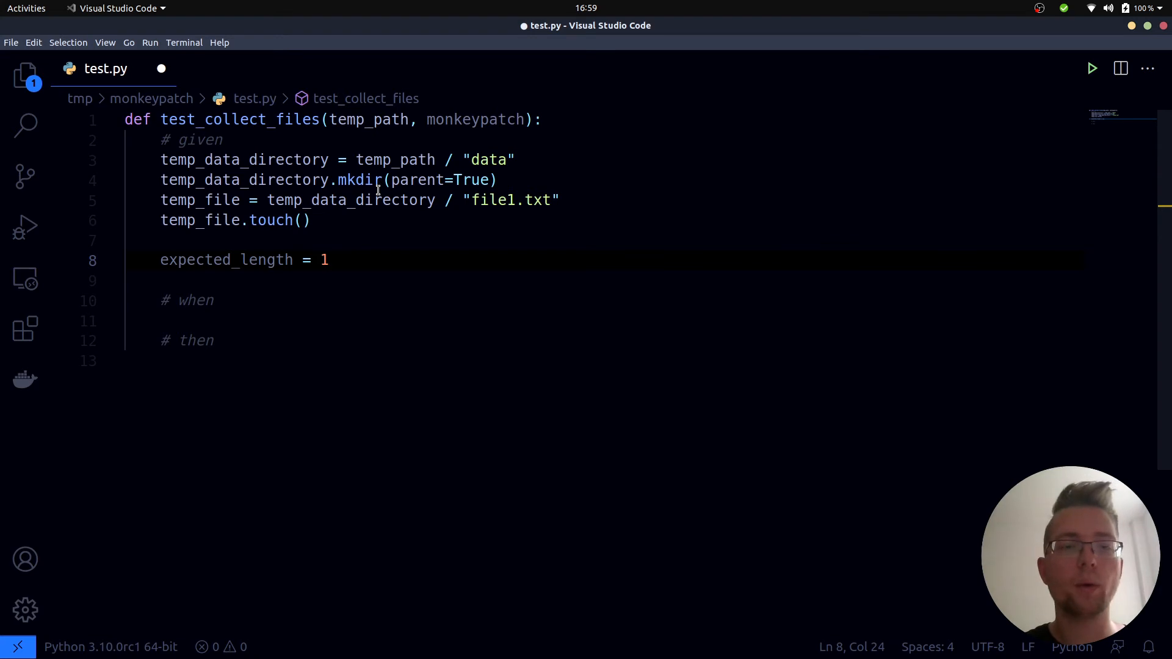
left_click(213, 300)
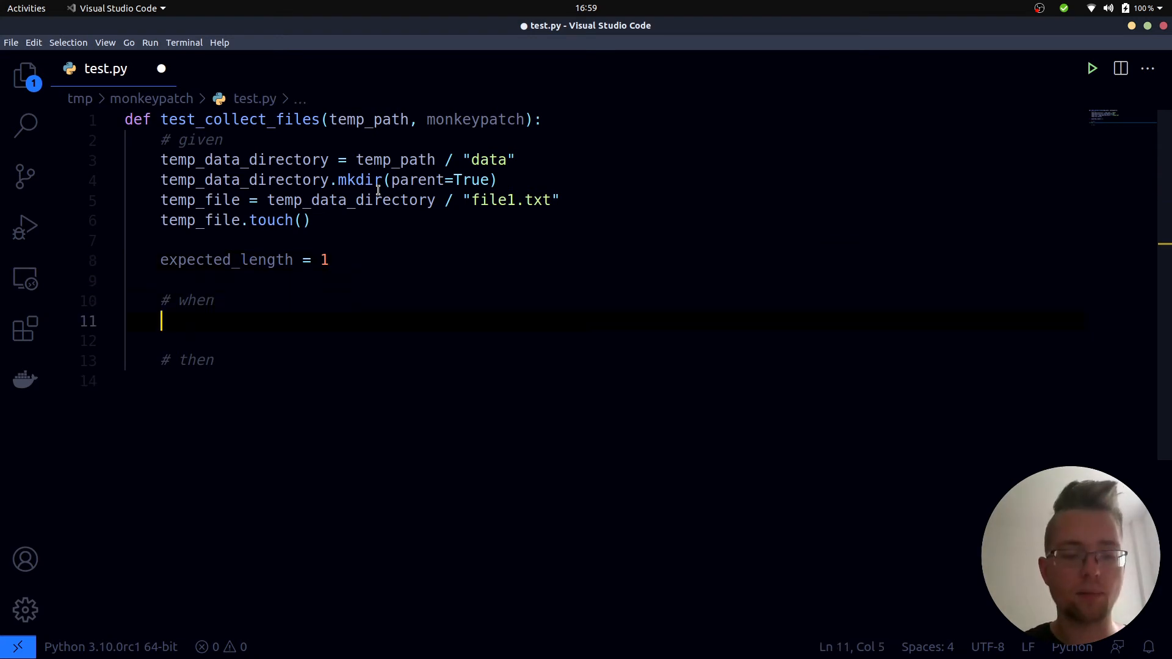
- Import pipeline and set files = list(pipeline.collect_files("*.txt")) under # when
type("coll")
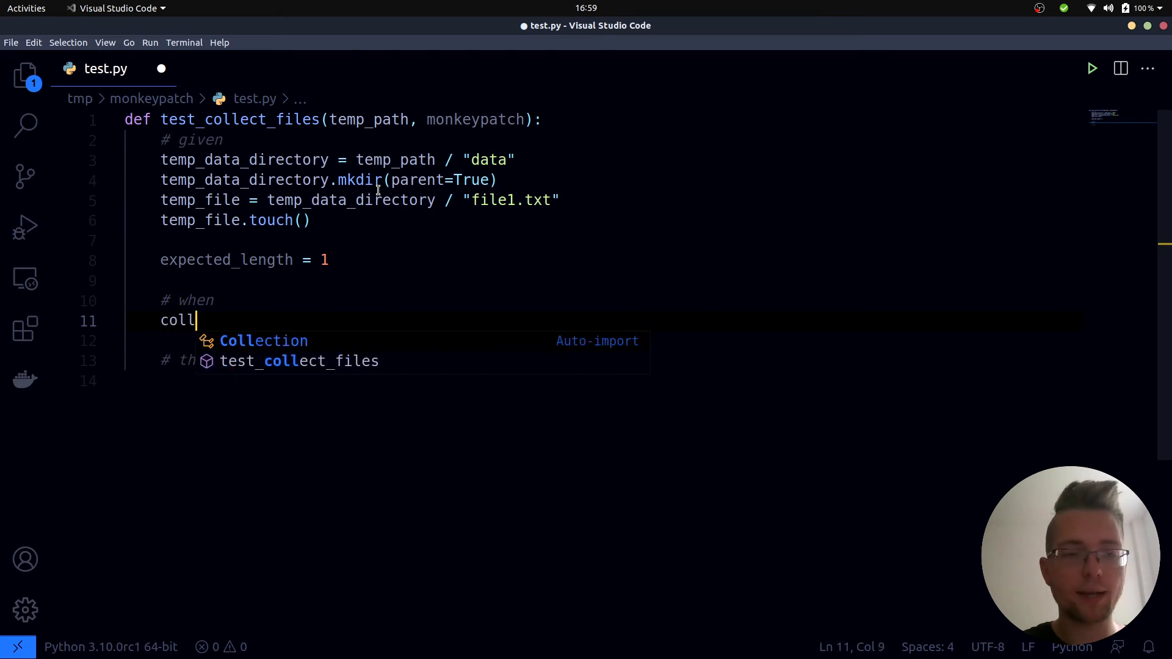
type("ect_files(")
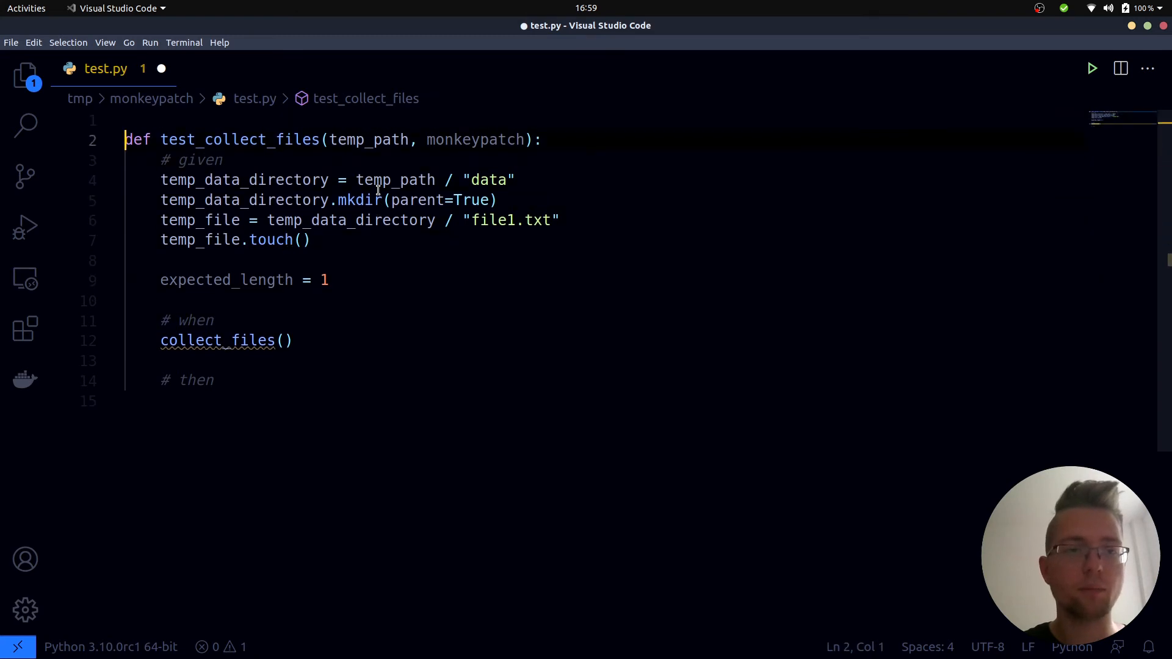
key("Enter")
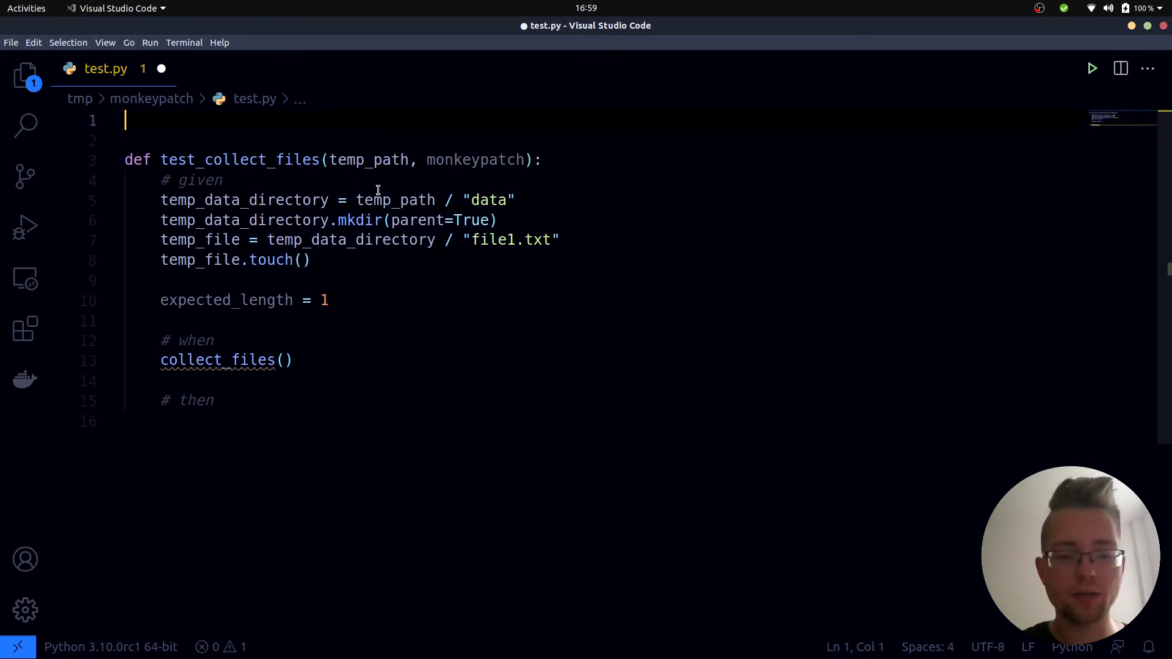
type("import")
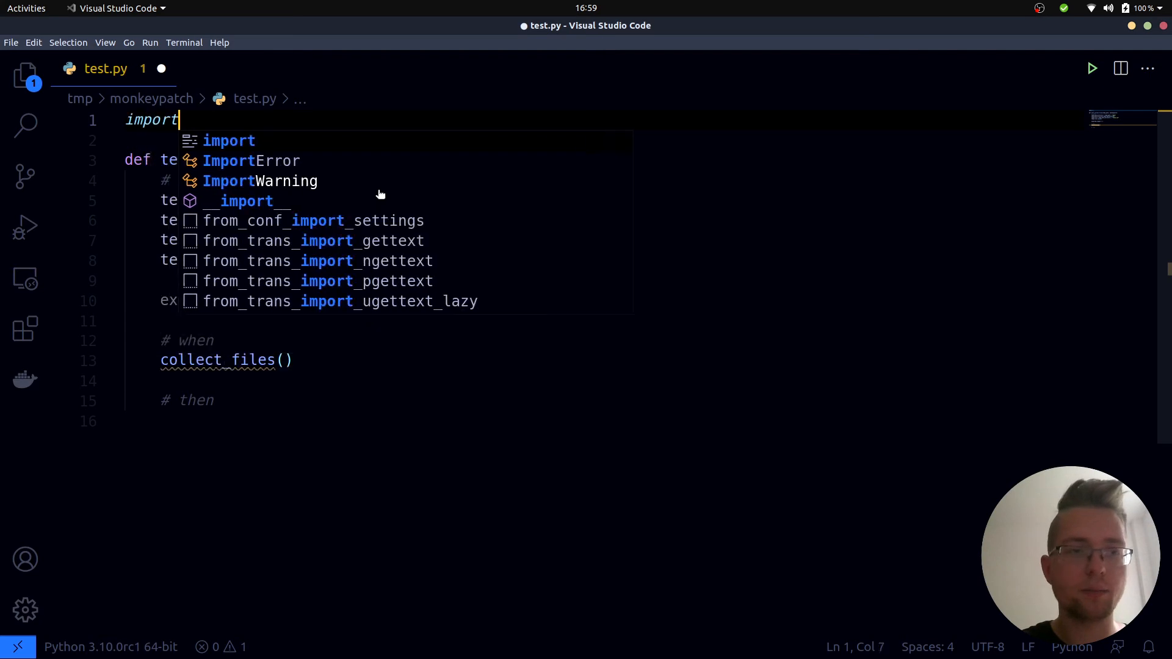
type("pipeline")
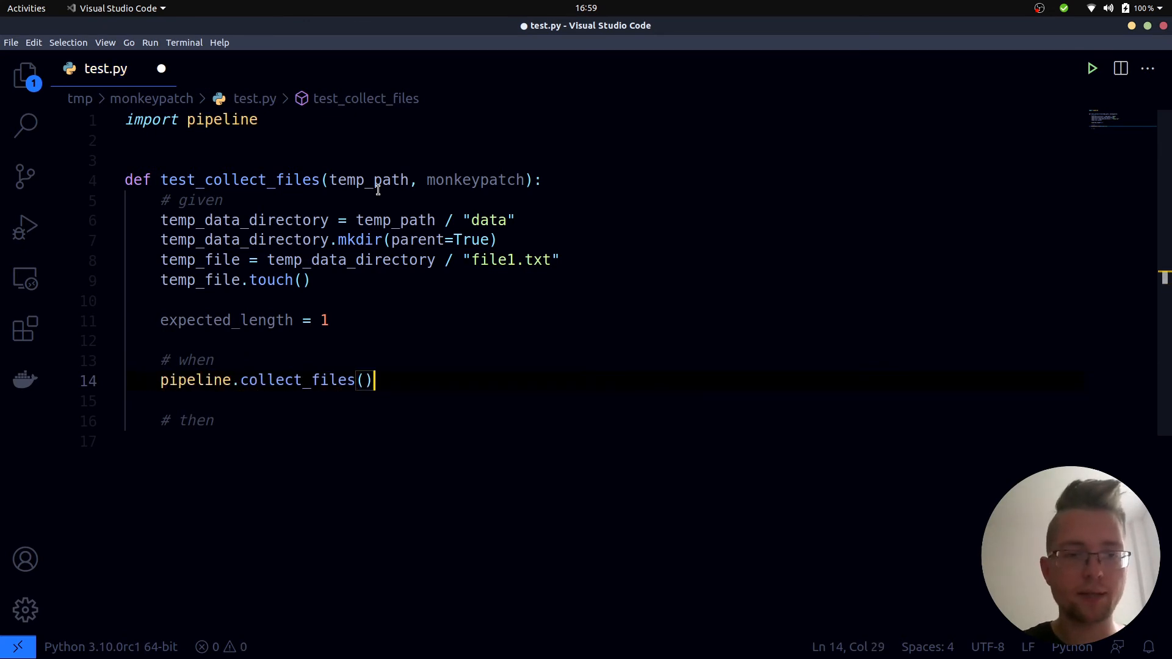
type("\"*.")
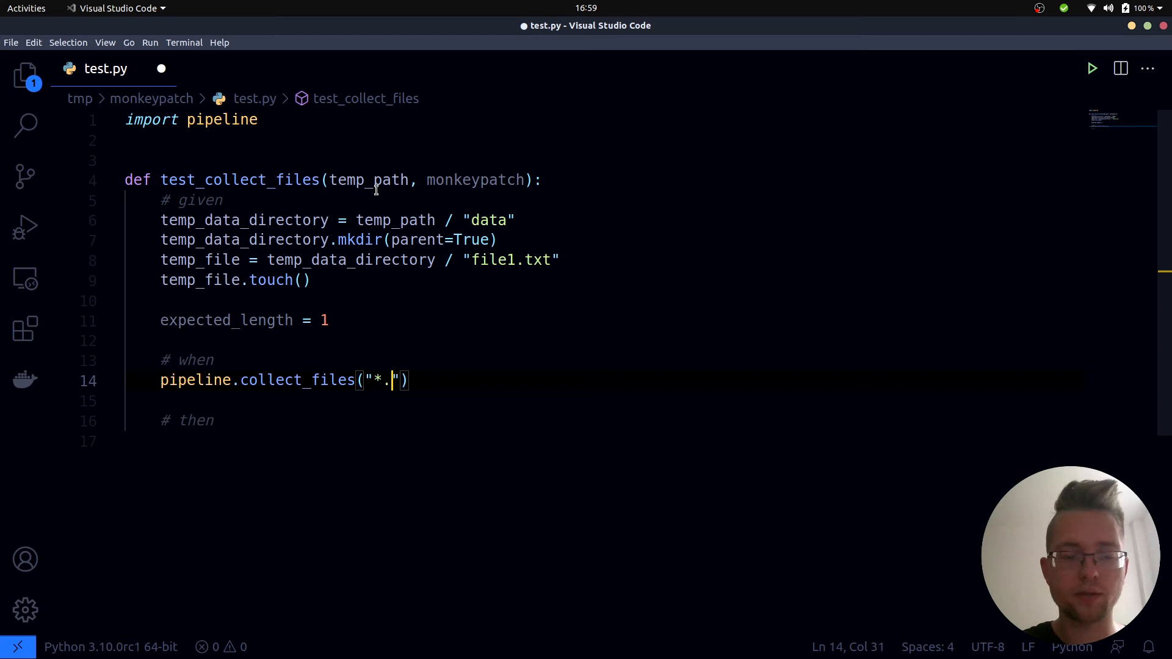
type("txt")
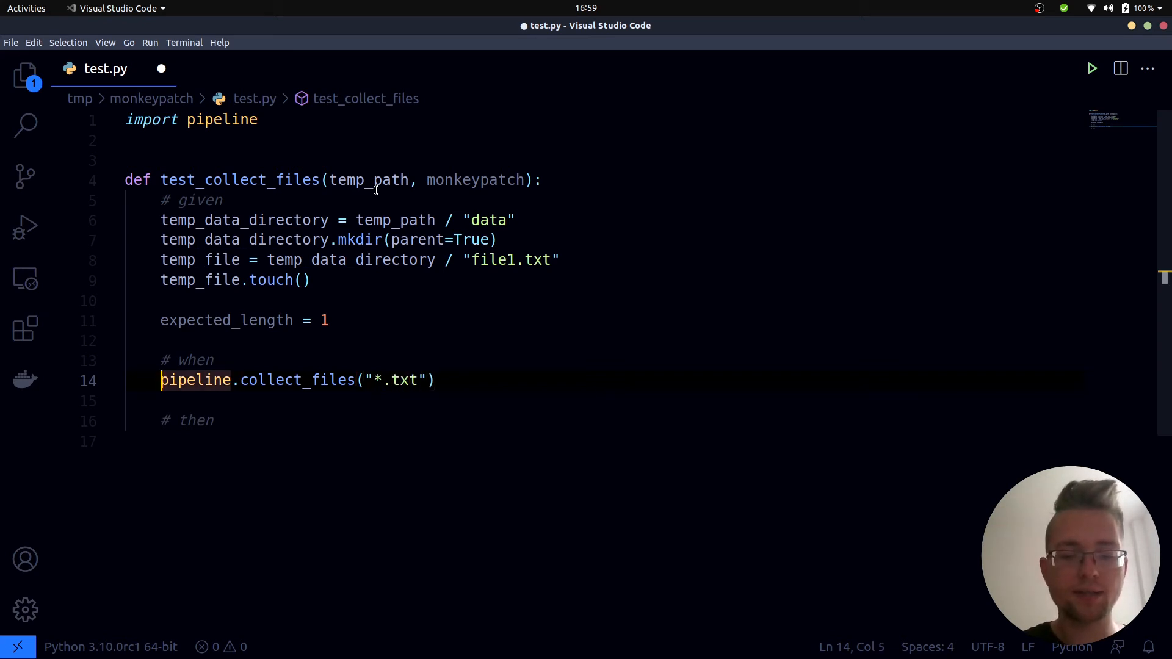
type("list")
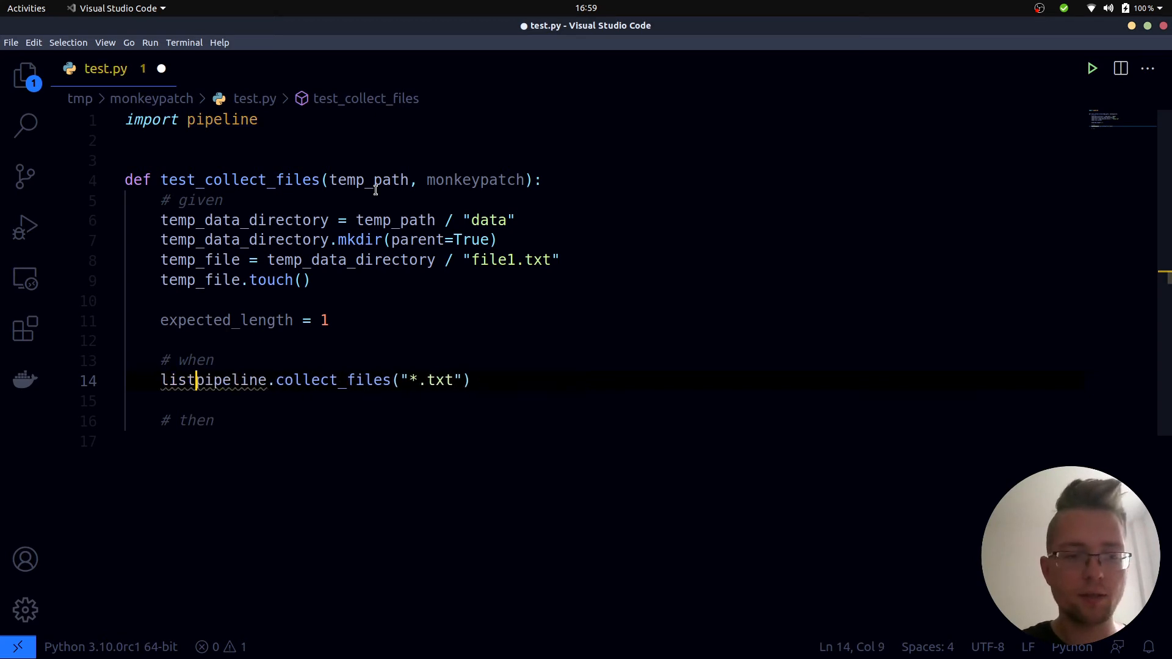
type("files =")
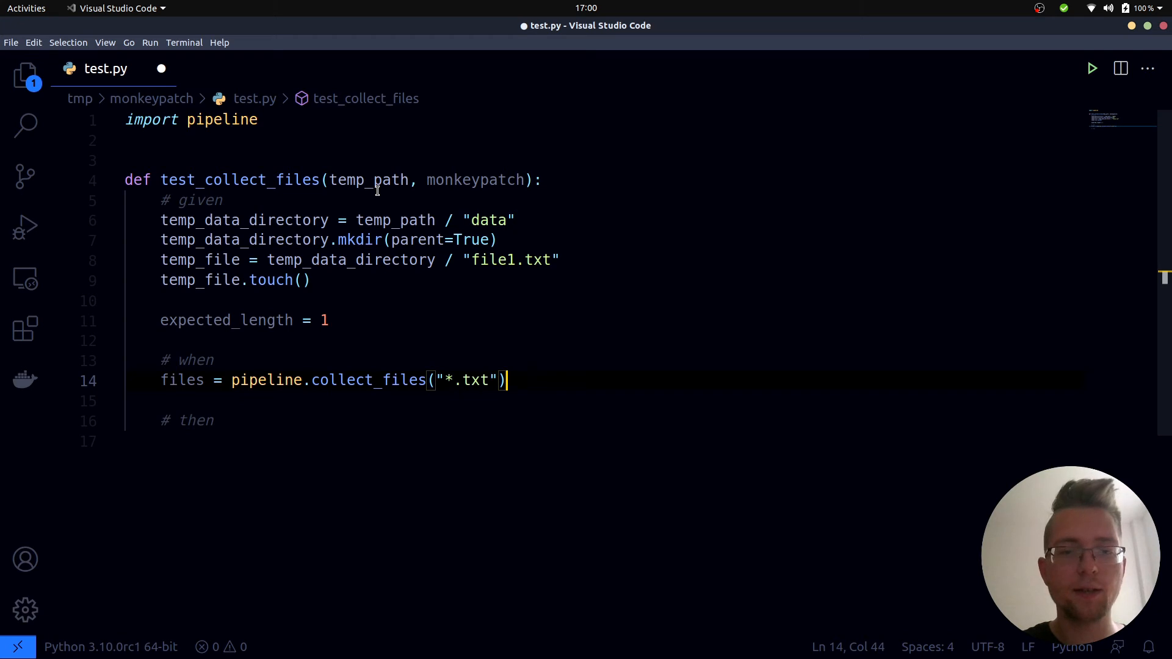
- Store actual_length = len(files) and assert expected_length == actual_length
type("actual_")
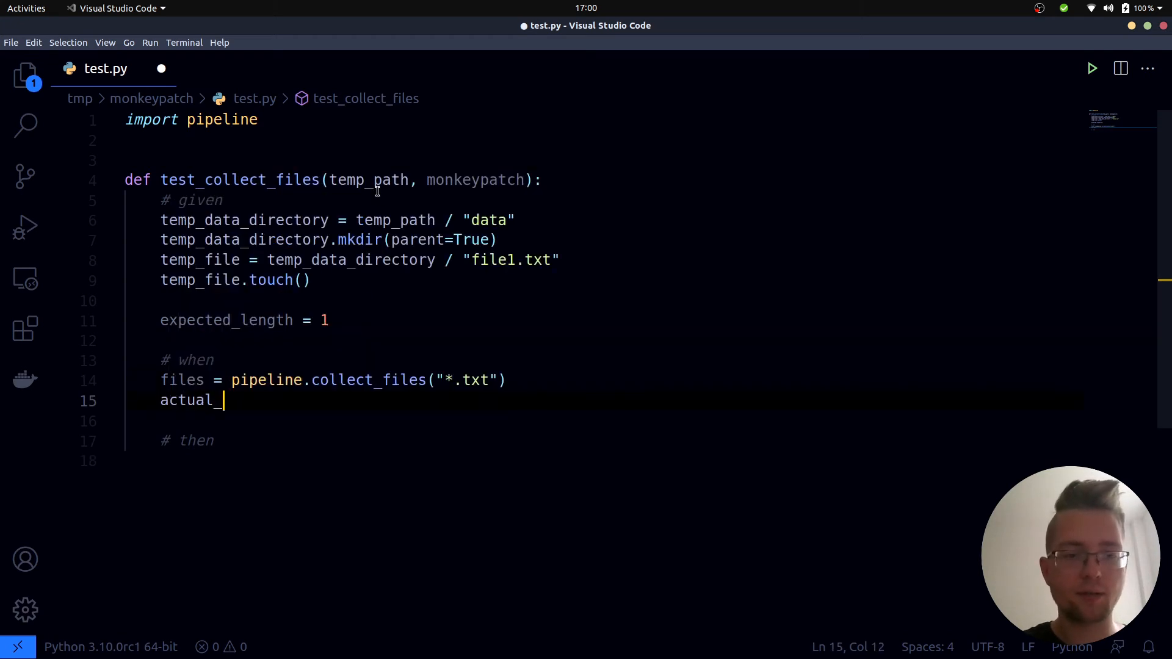
type("length = len(files")
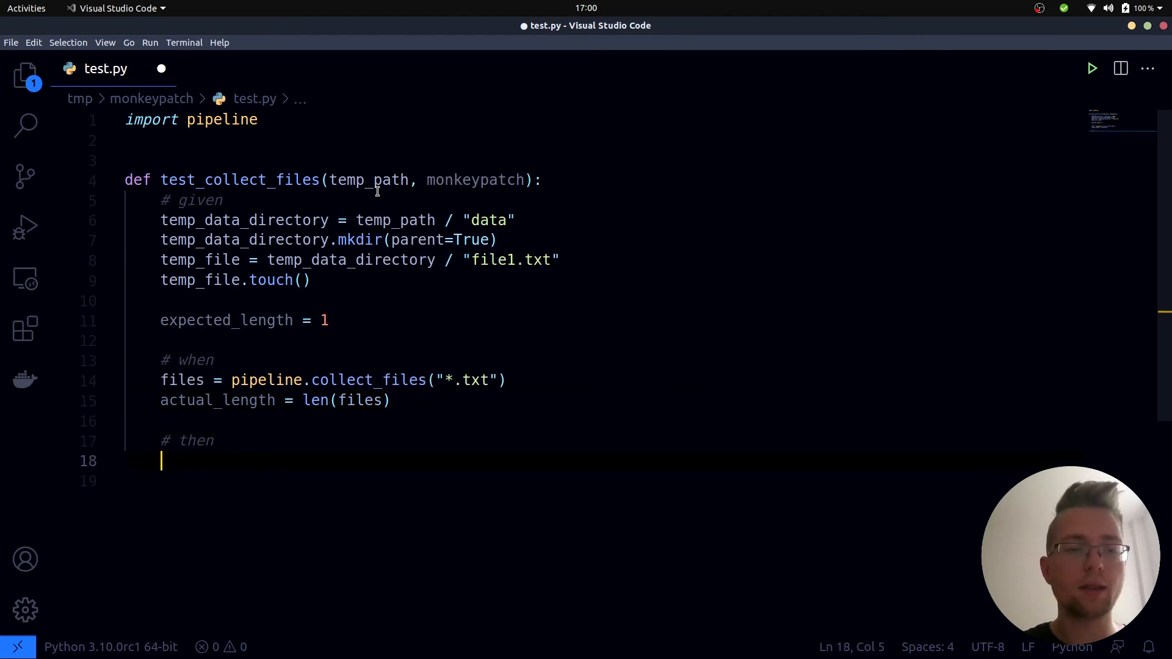
type("assert")
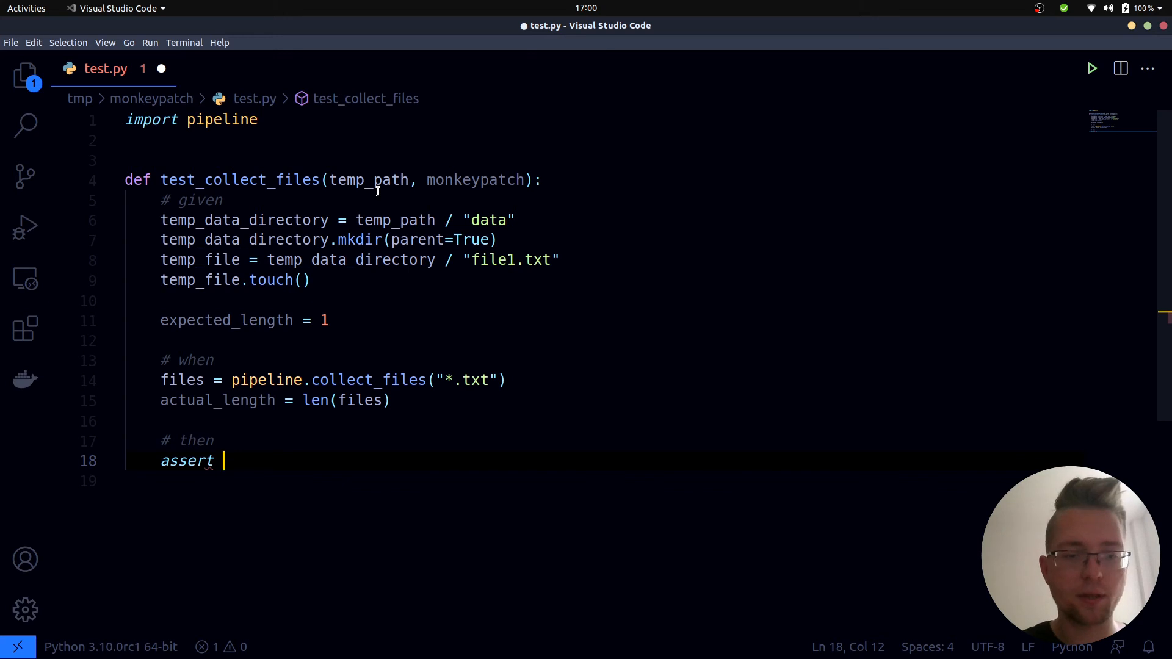
type("expected_length")
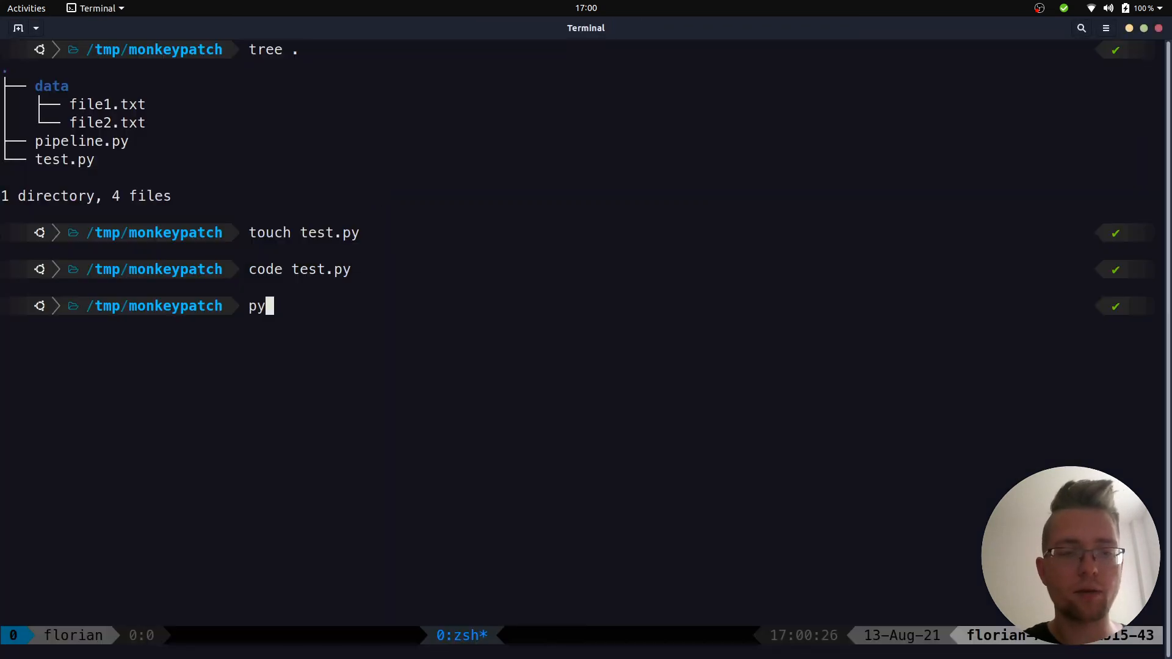
- Run pytest, then create a .venv virtual environment and activate it with source
key("Return")
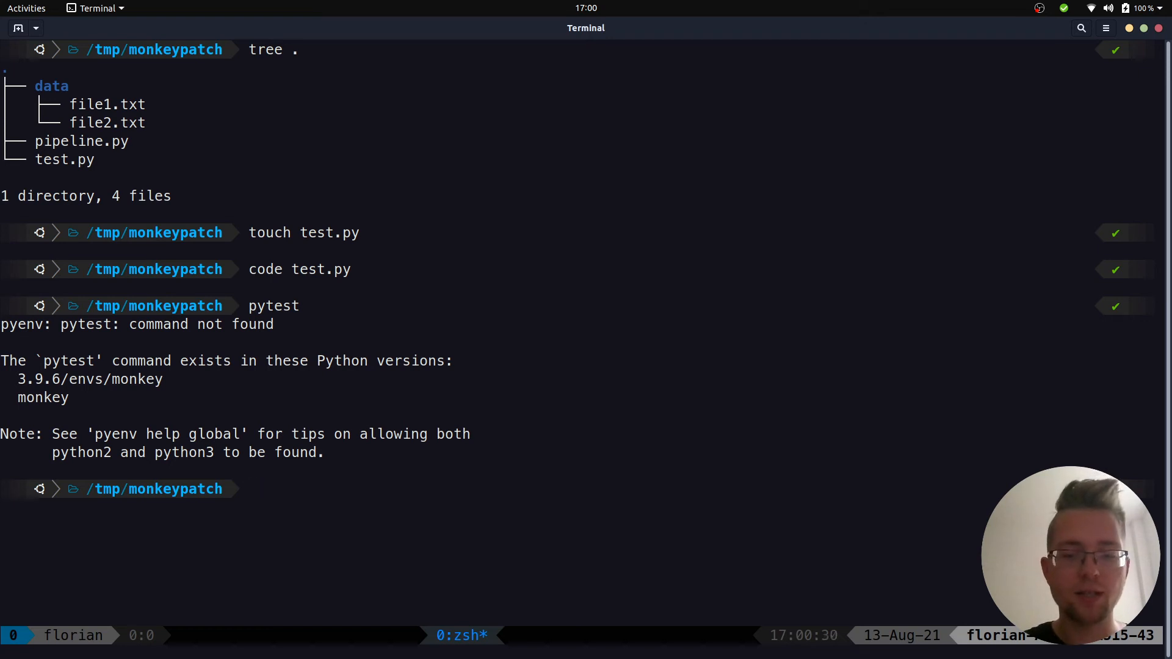
type("source .ve")
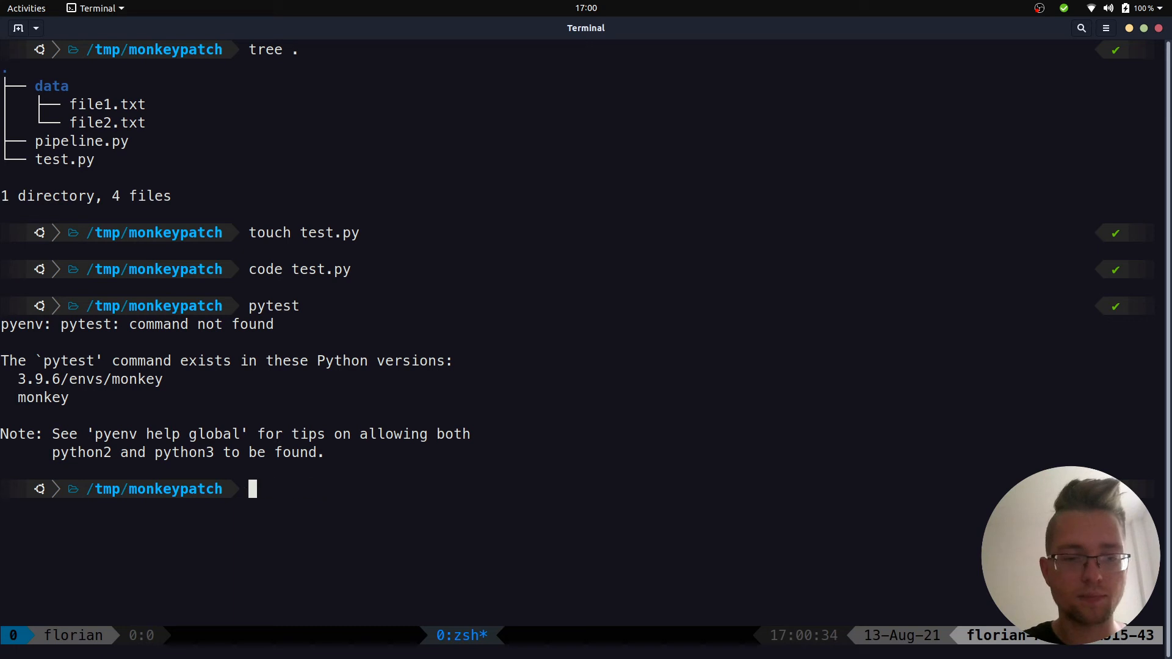
type("python -m ve")
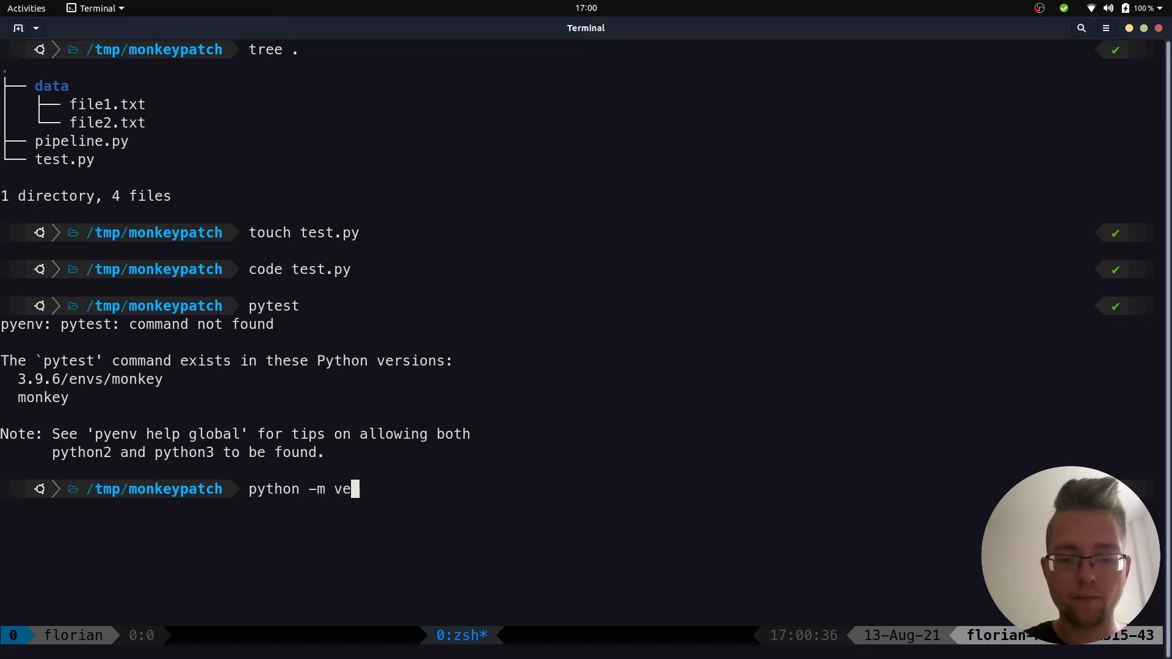
type("nv .venv")
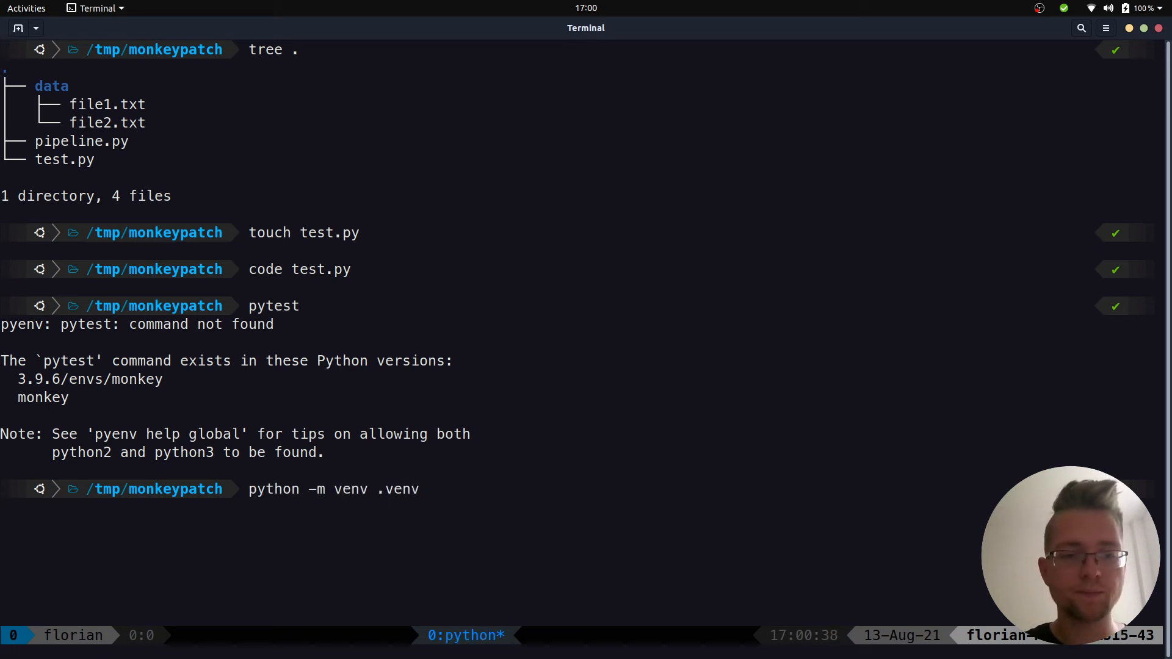
type("source .venv/bin/activate")
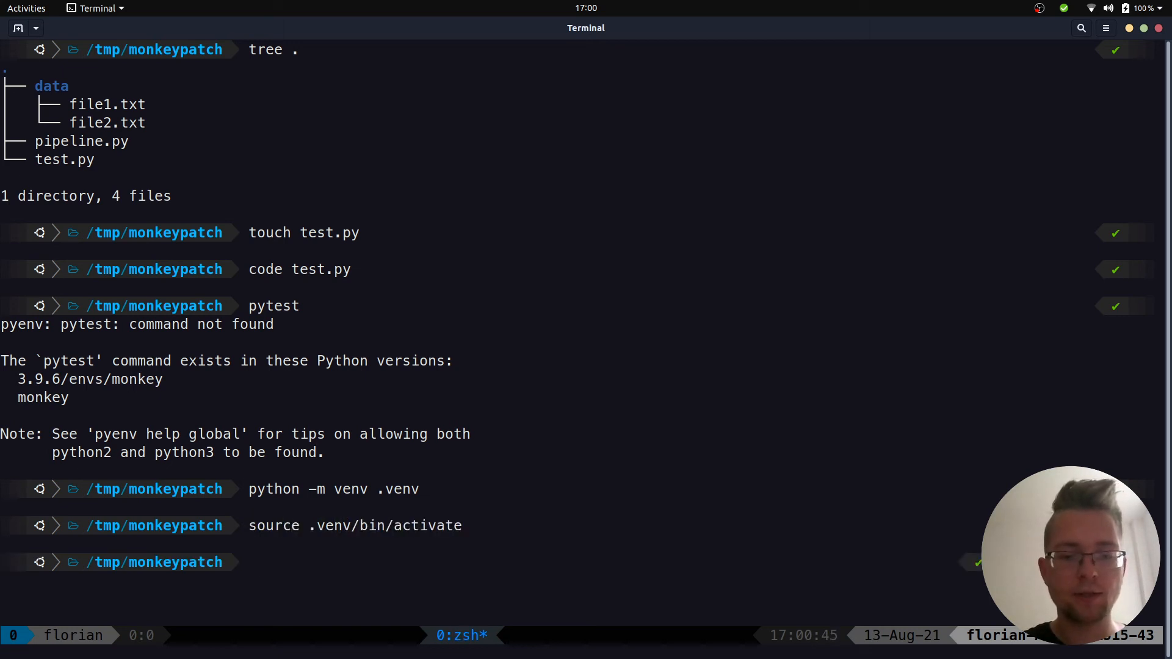
- Install pytest into the virtual environment with python -m pip install pytest
type("python -m pip")
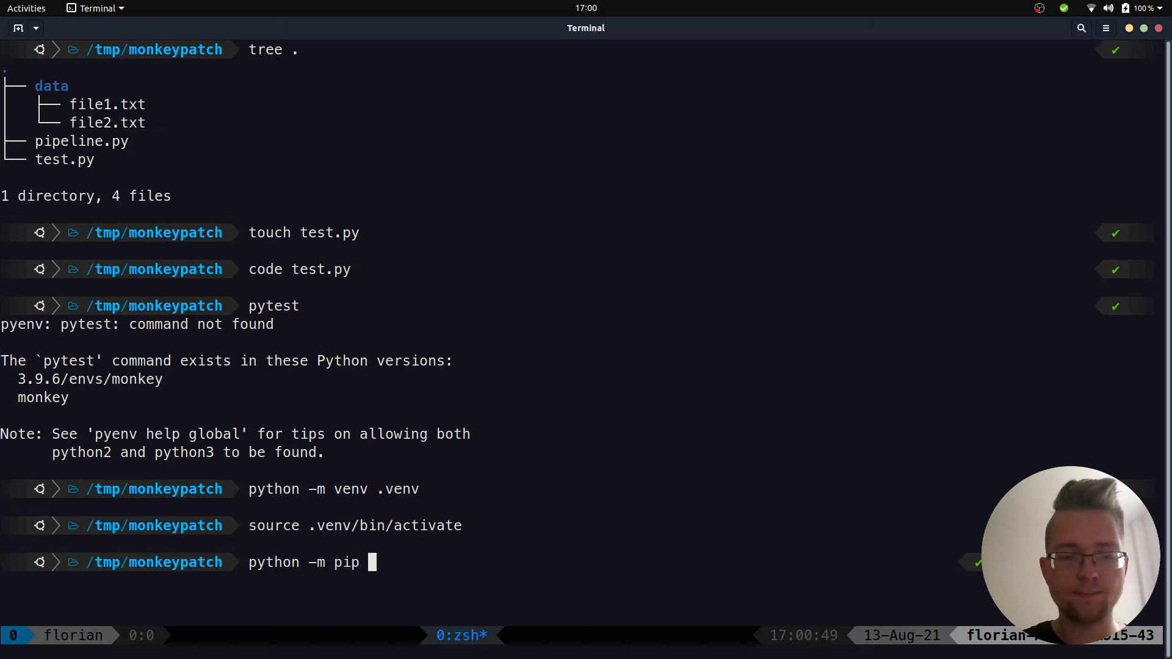
type("install pytest")
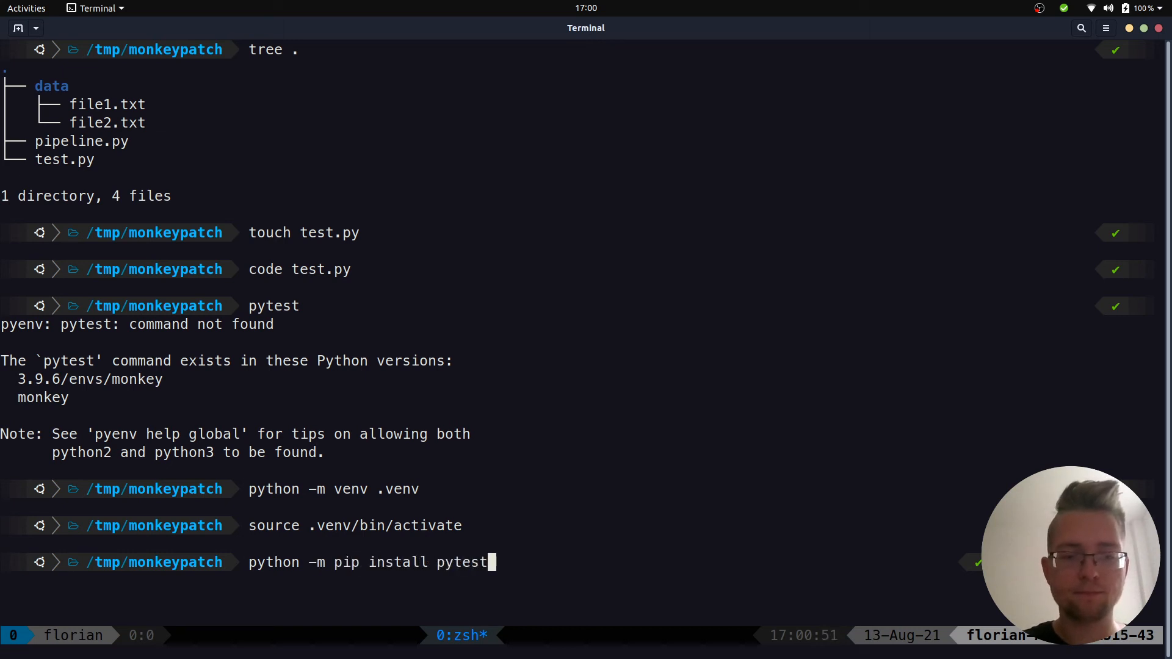
key("Return")
type("pytest test.py")
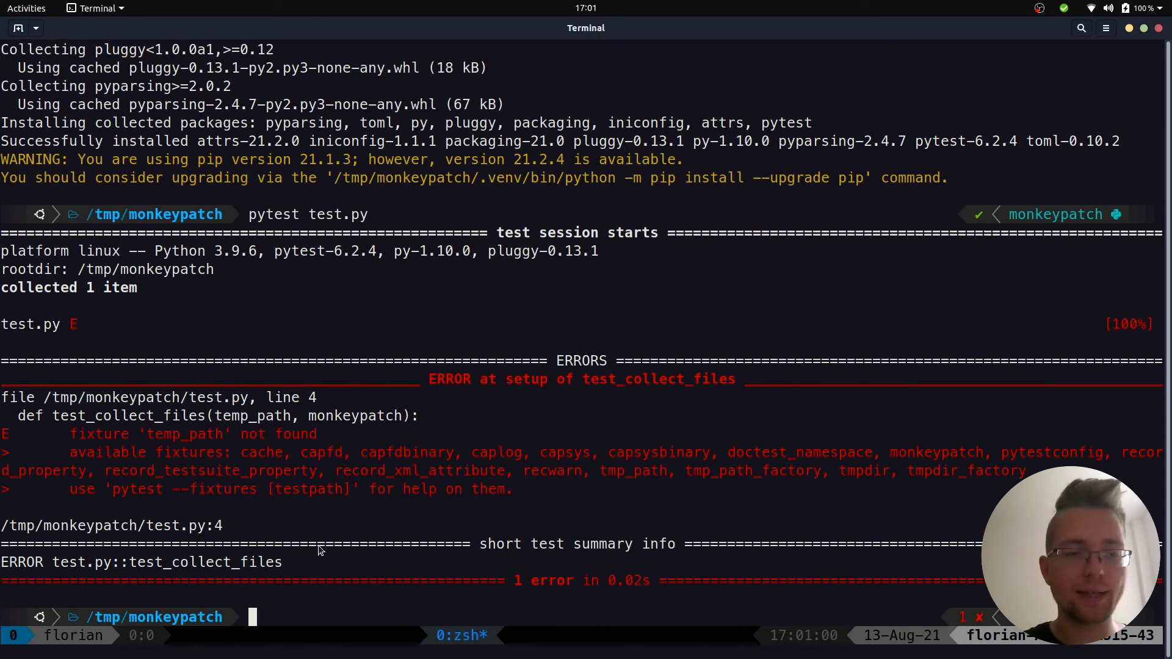
mouse_move(174, 452)
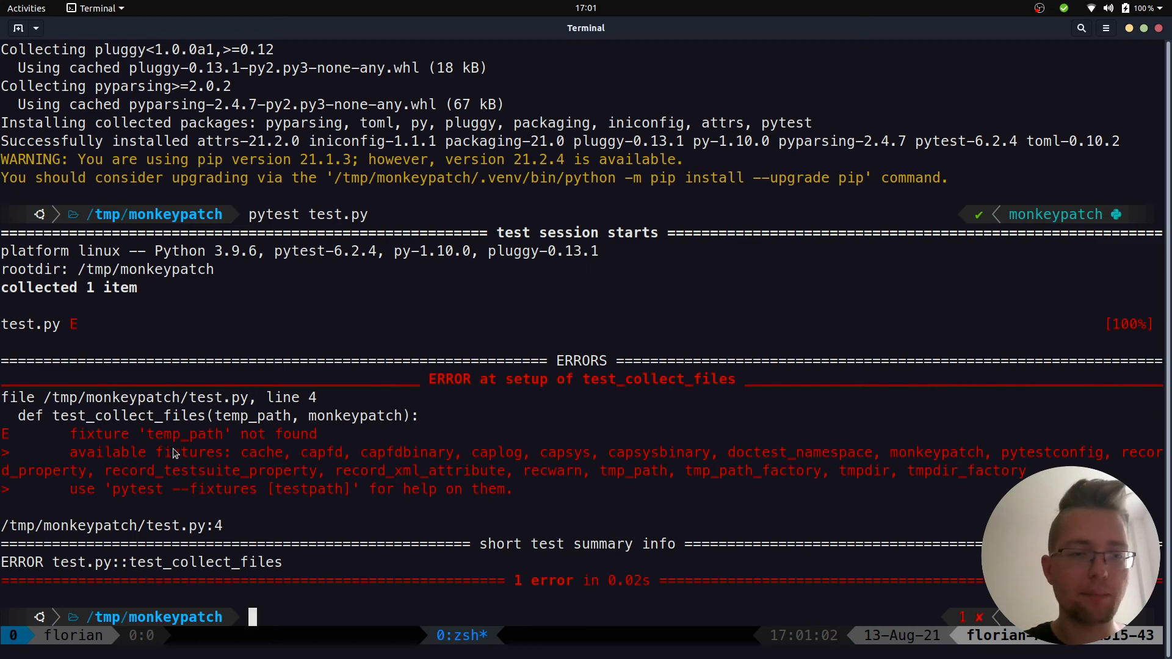
mouse_move(199, 462)
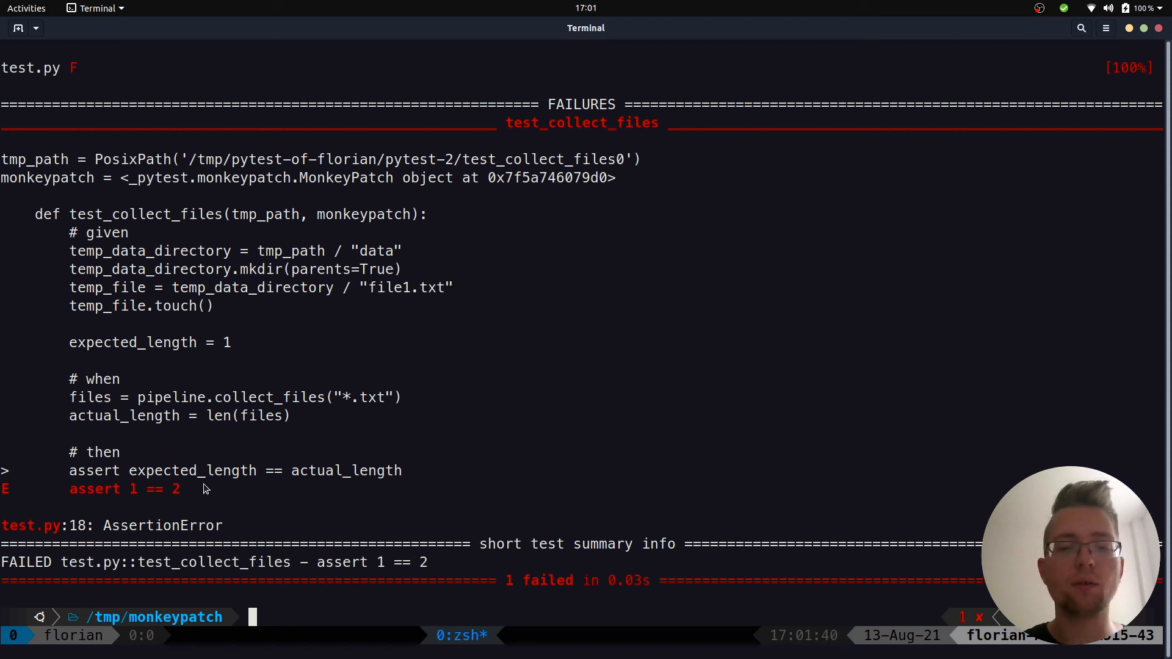
- List the project directory structure with tree . after the assert 1 == 2 failure
type("tree .")
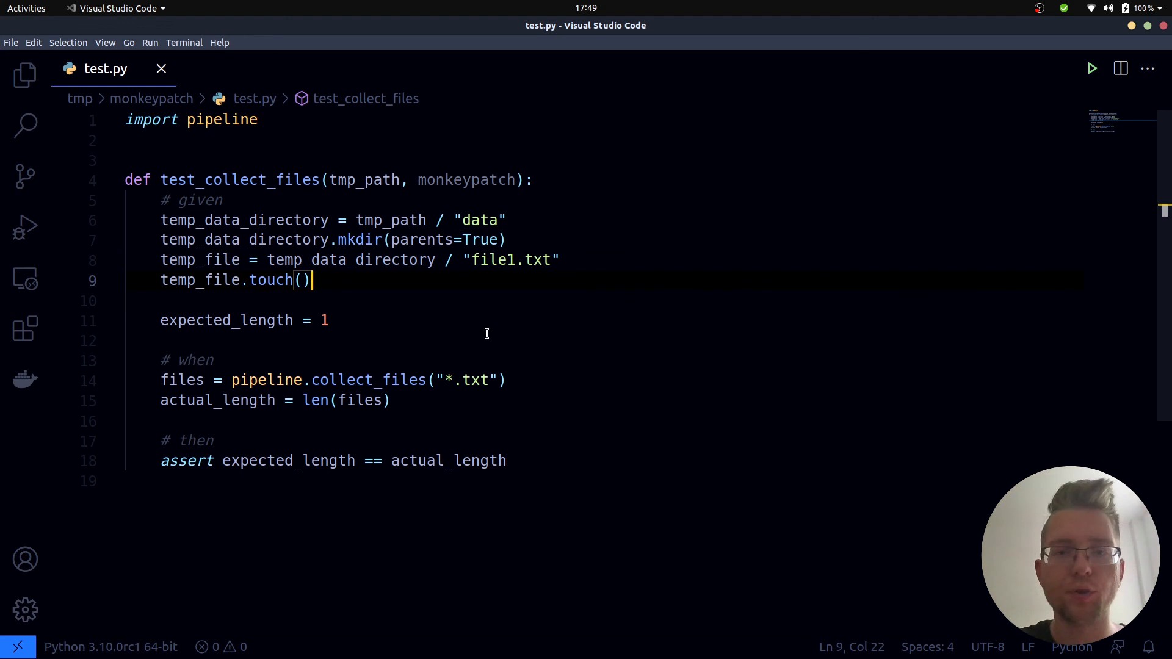
- Add monkeypatch.setattr(pipeline, "DATA_DIR", temp_data_directory) to test.py and rerun pytest test.py to 1 passed
type("monkeypatch")
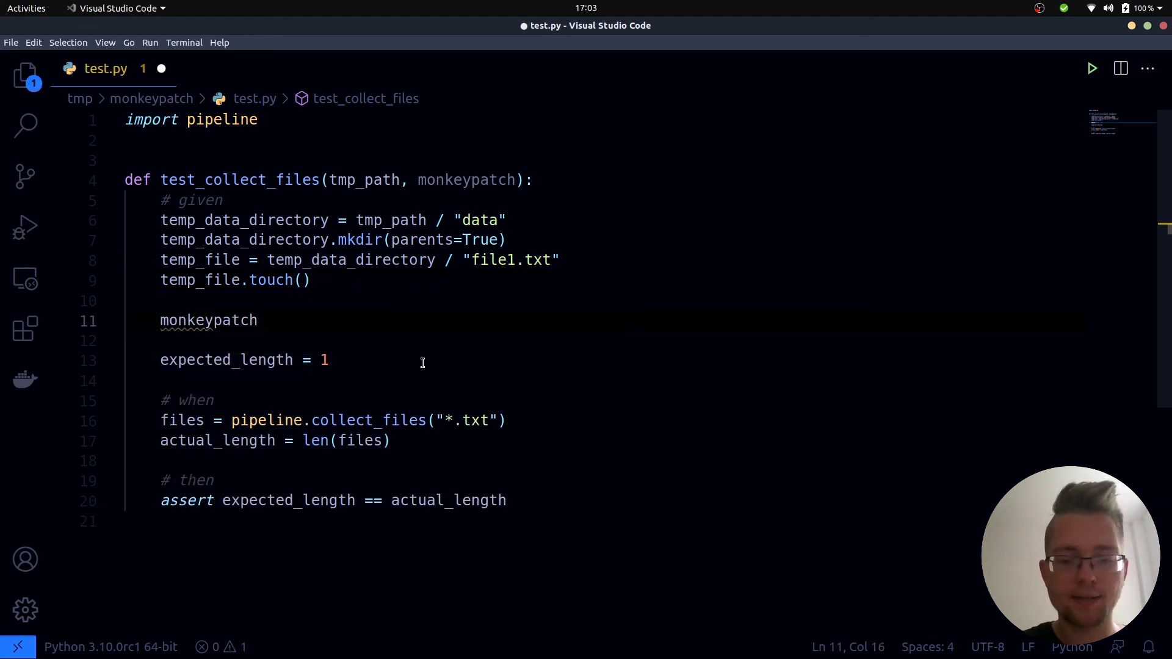
type(".setattr")
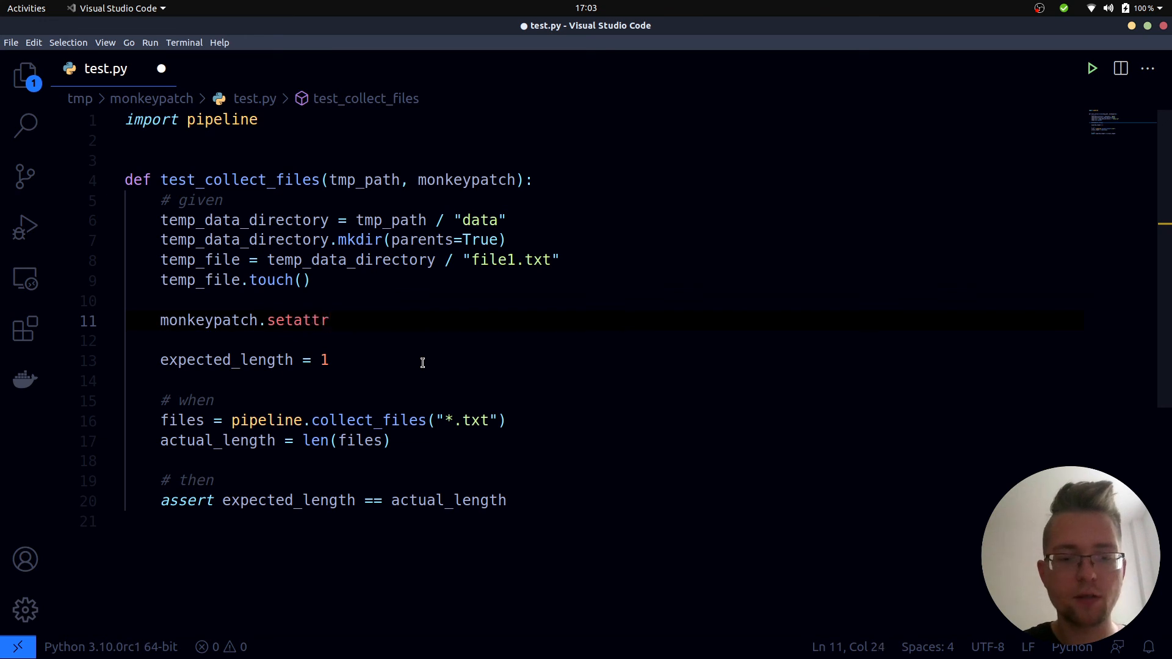
type("()")
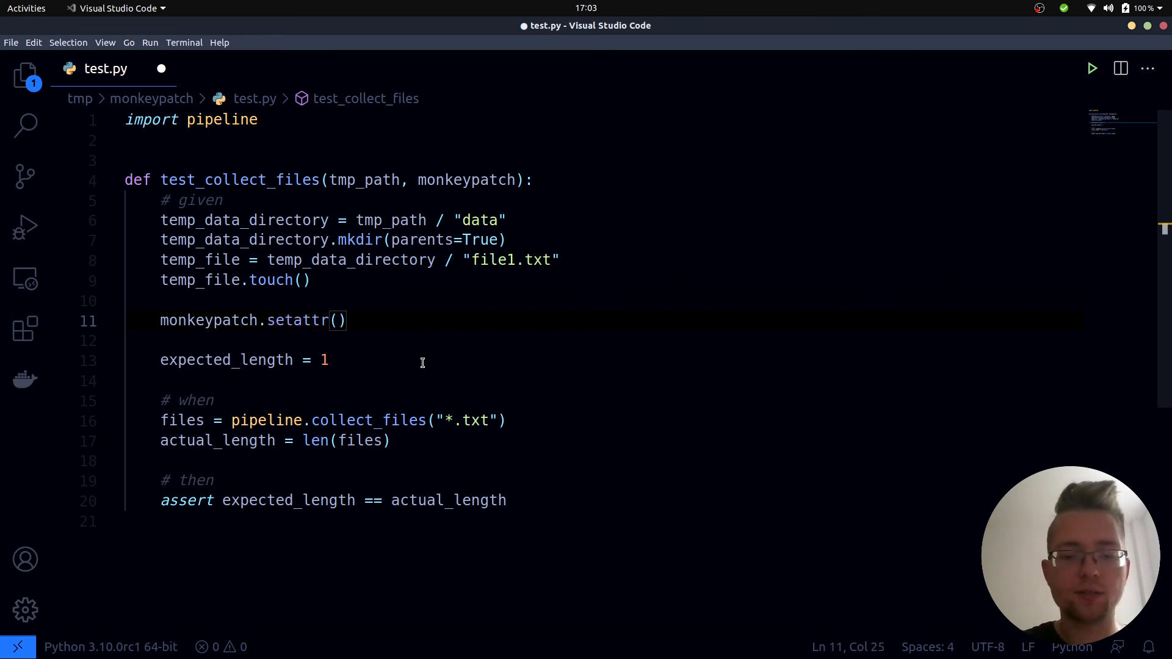
type("pipeline,")
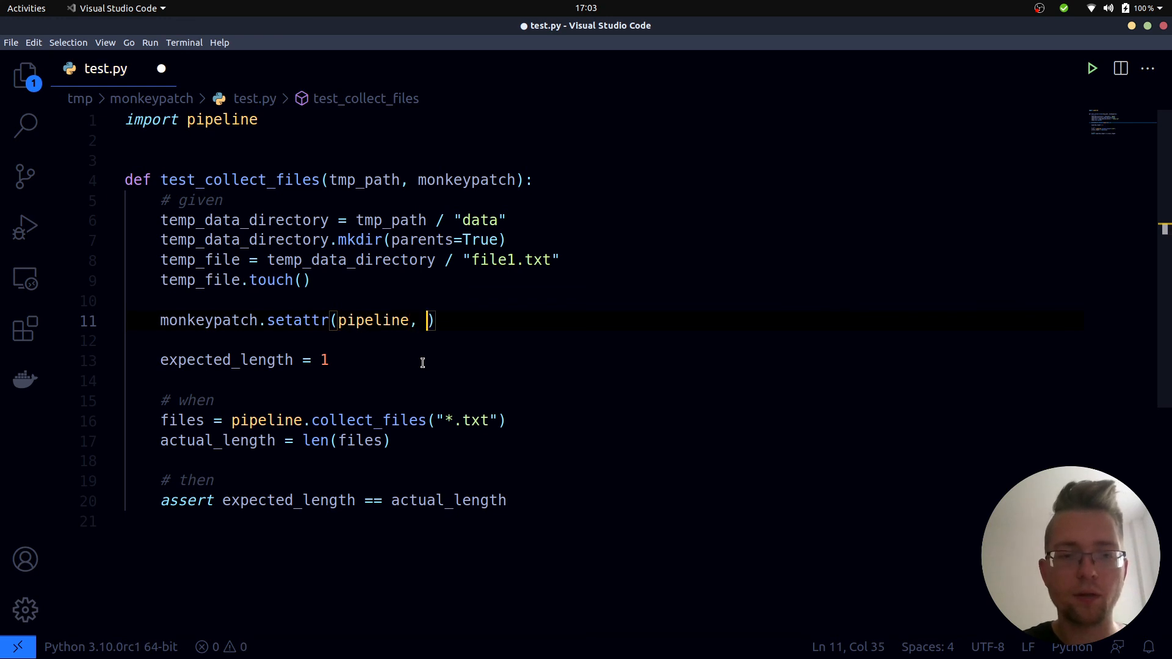
type("\"DATA_DIR\",")
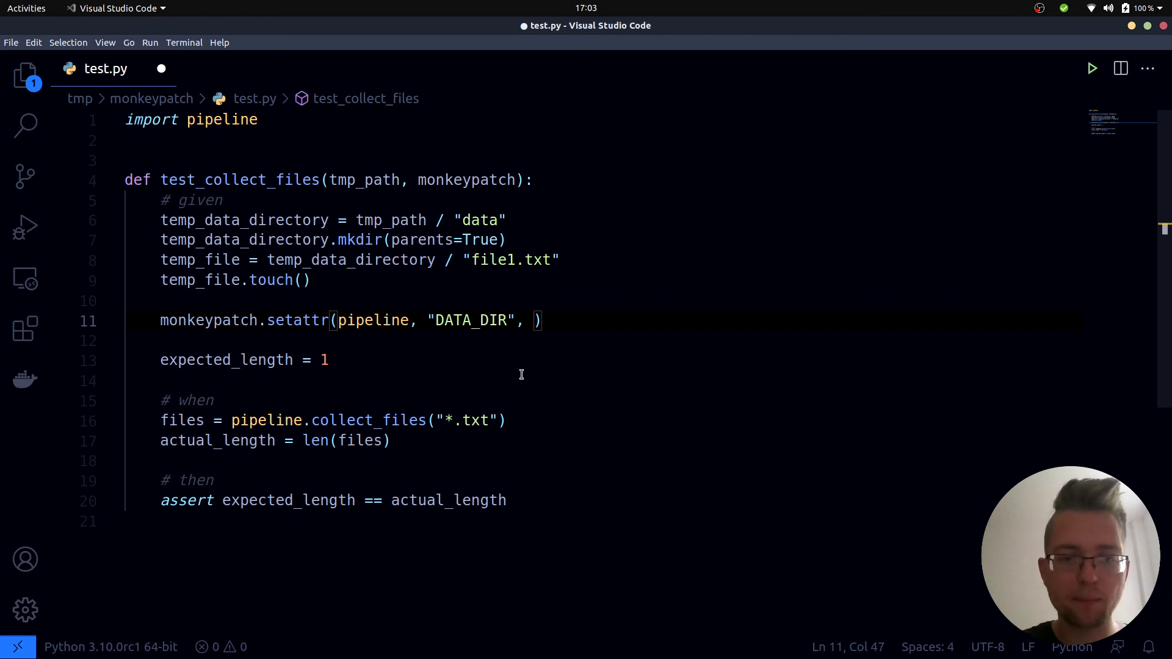
type("temp")
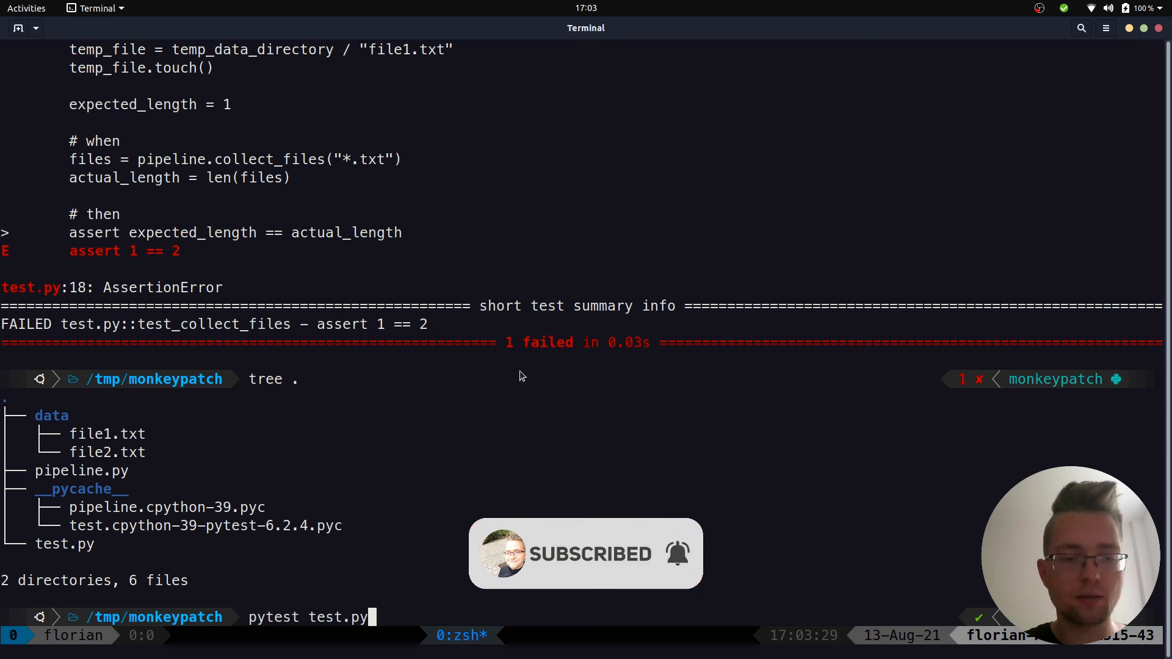
key("Return")
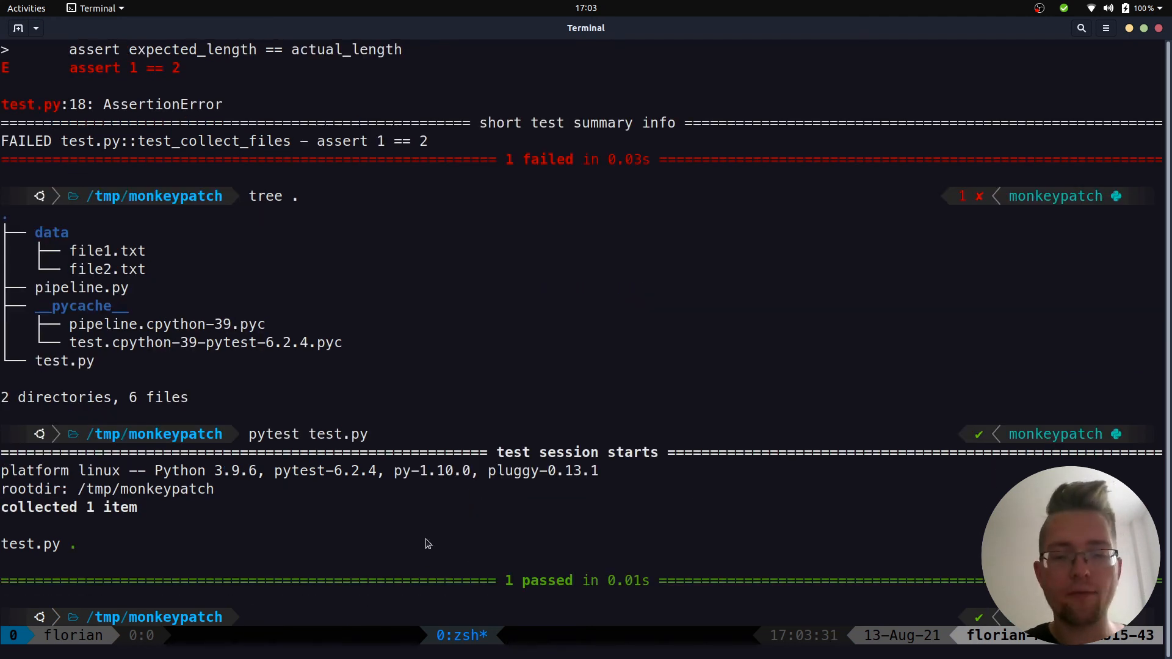